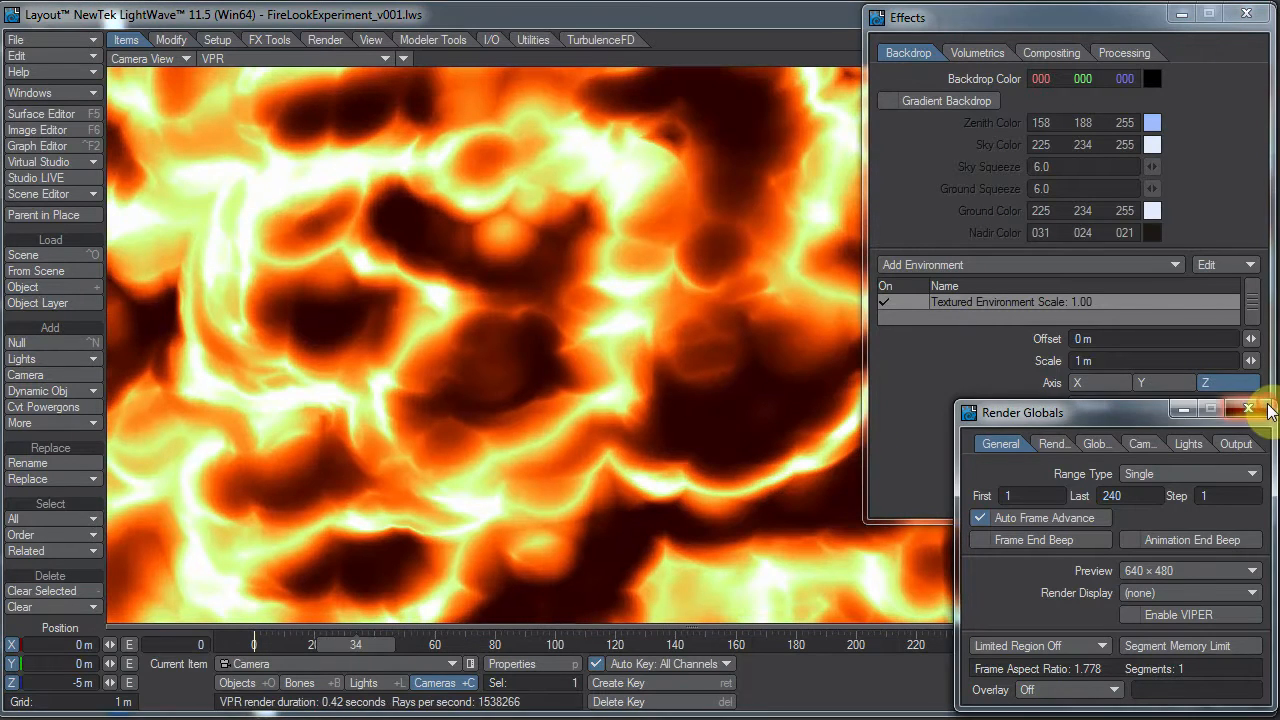
# Step: Close Render Globals, add a Textured Environment to the backdrop and bring up its texture settings
pyautogui.click(1248, 408)
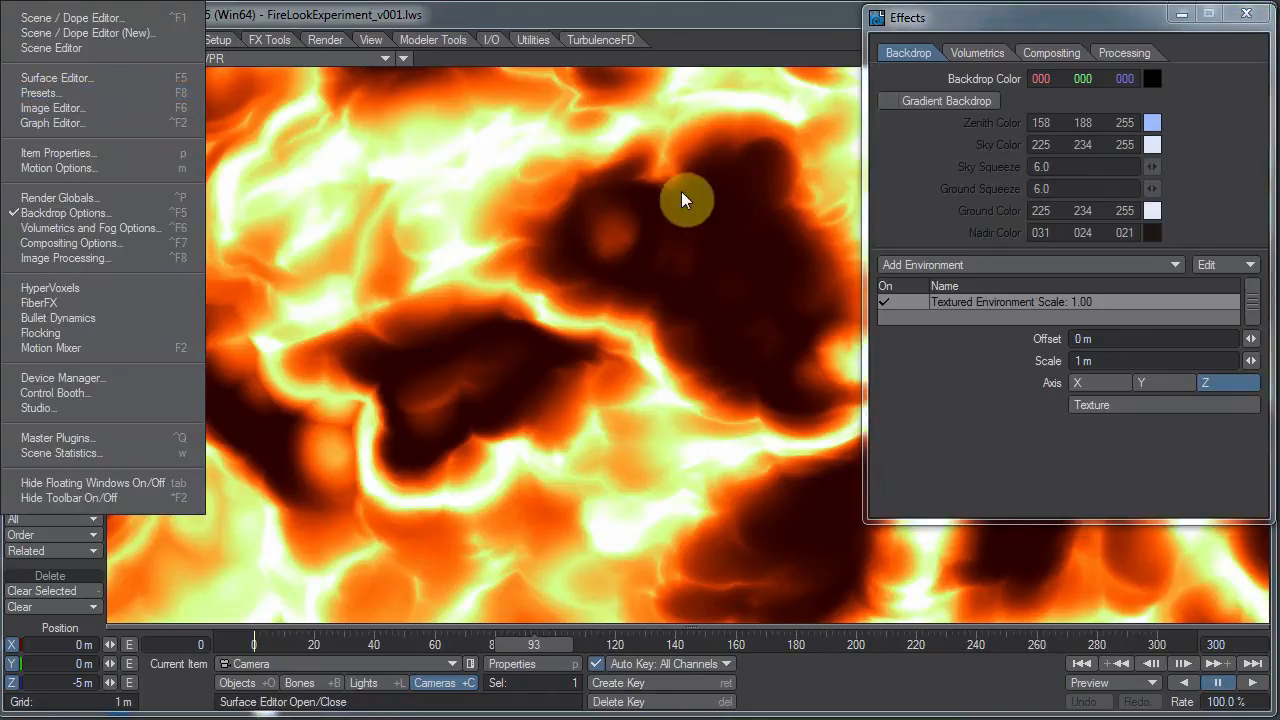
pyautogui.click(1028, 264)
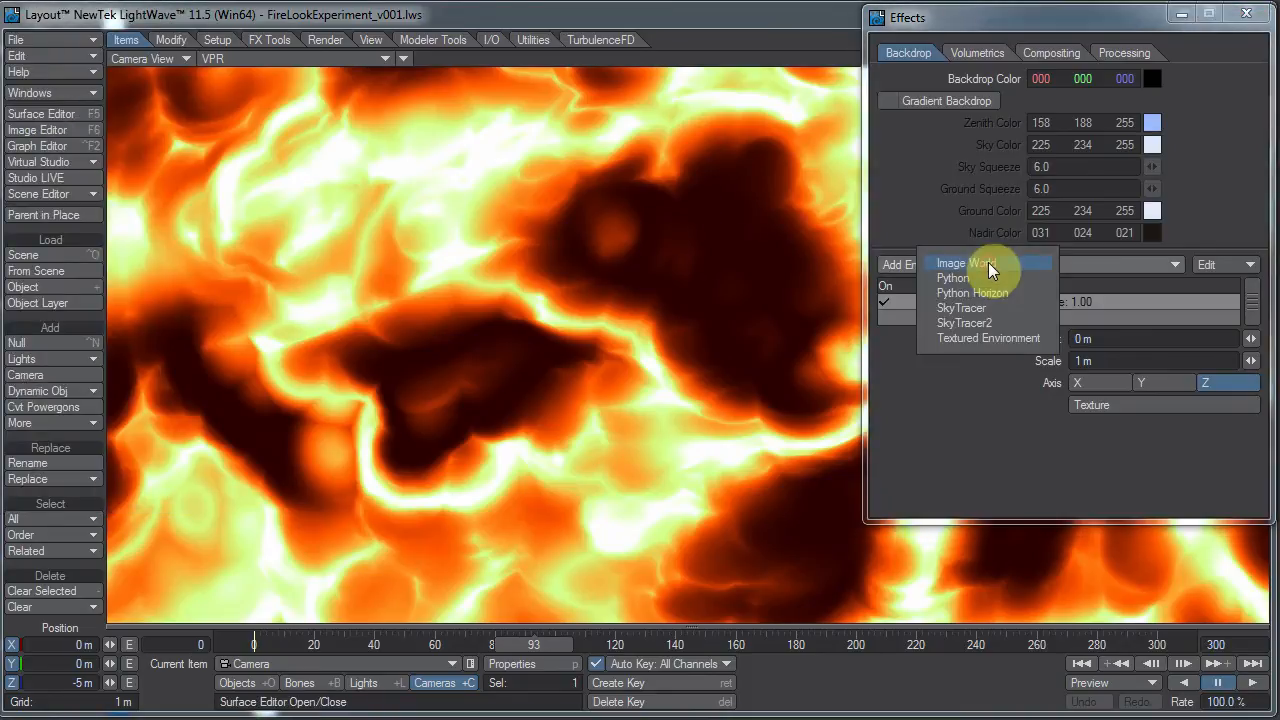
pyautogui.click(988, 338)
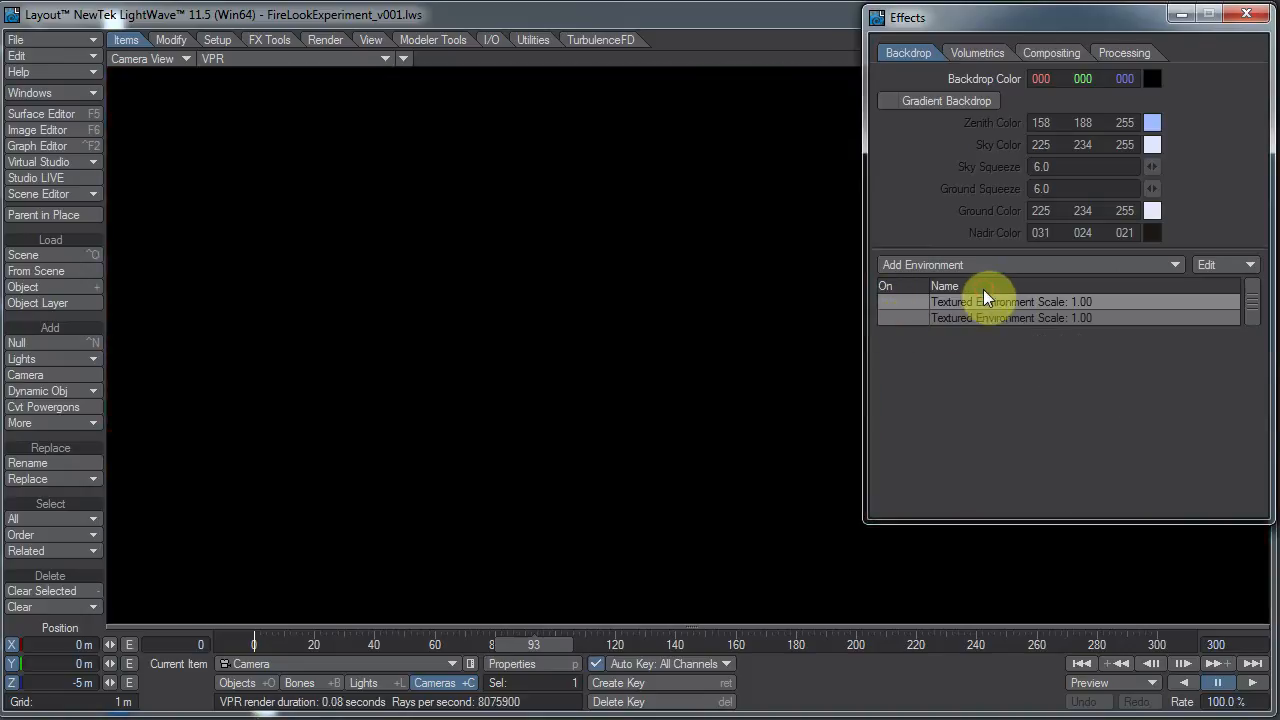
pyautogui.click(884, 318)
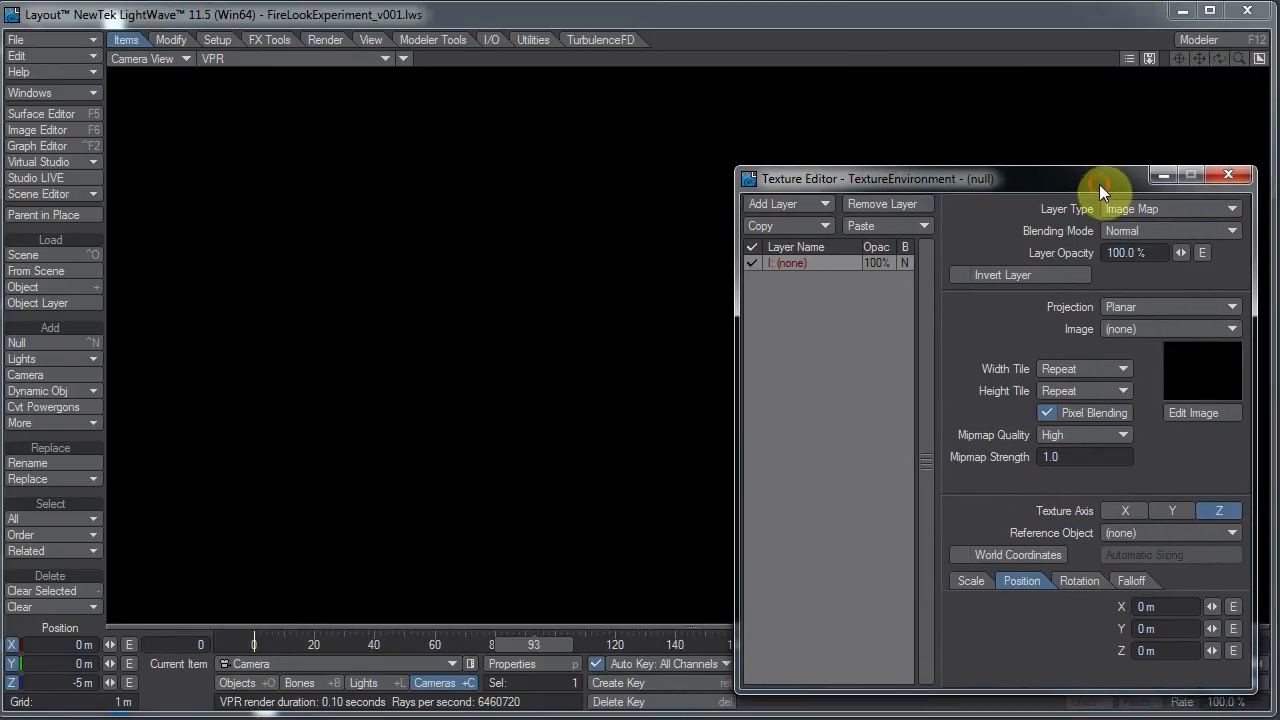
# Step: Make the layer a Ridged Multi-fractal procedural with Value Noise
pyautogui.click(1170, 208)
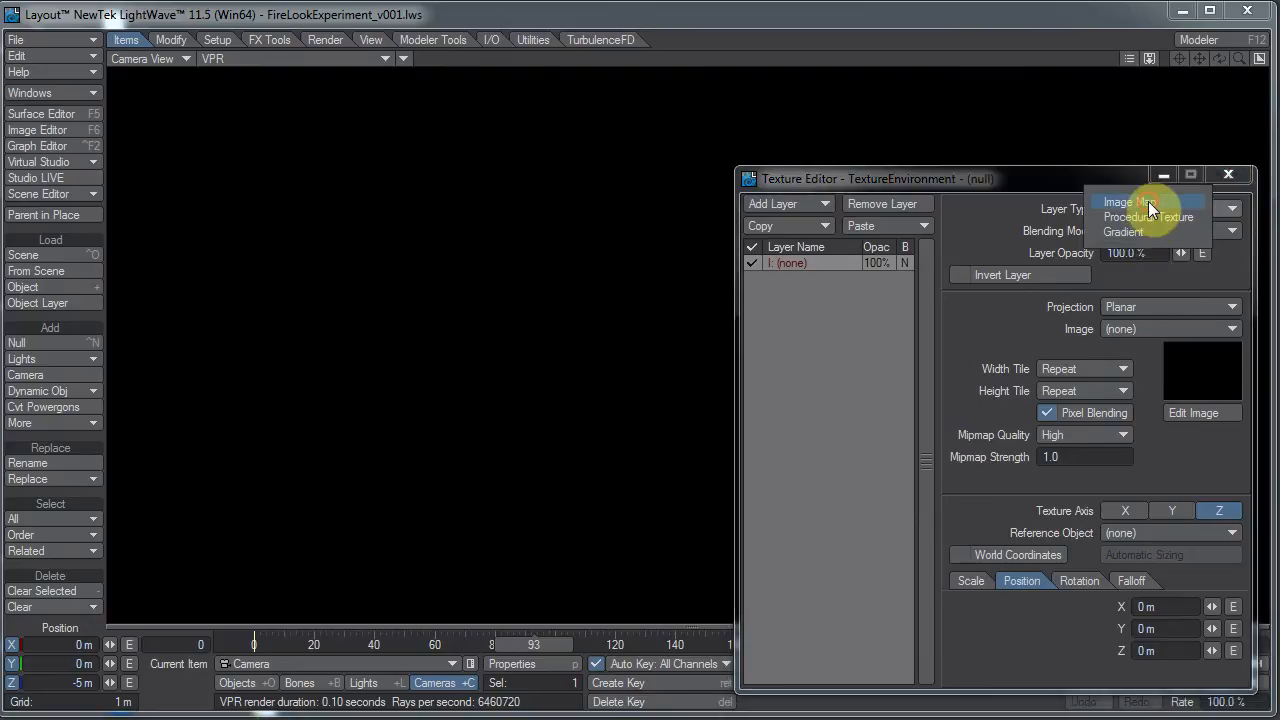
pyautogui.click(1148, 216)
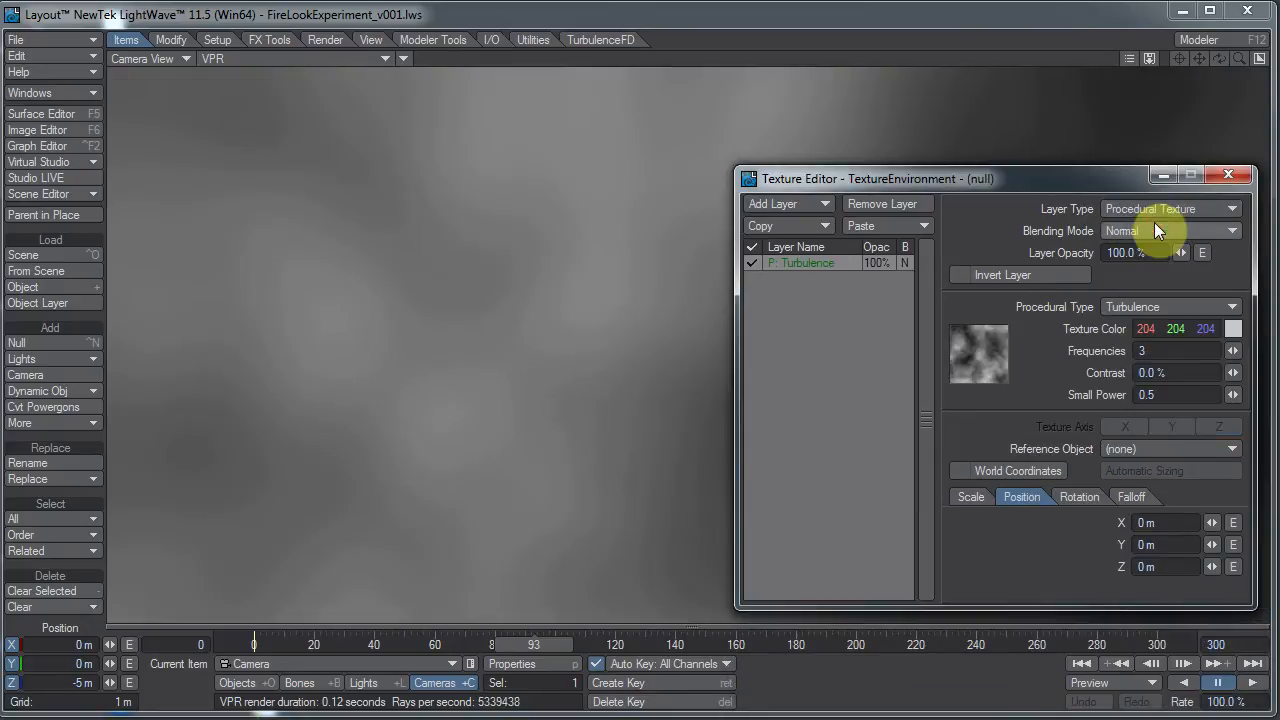
pyautogui.click(1170, 306)
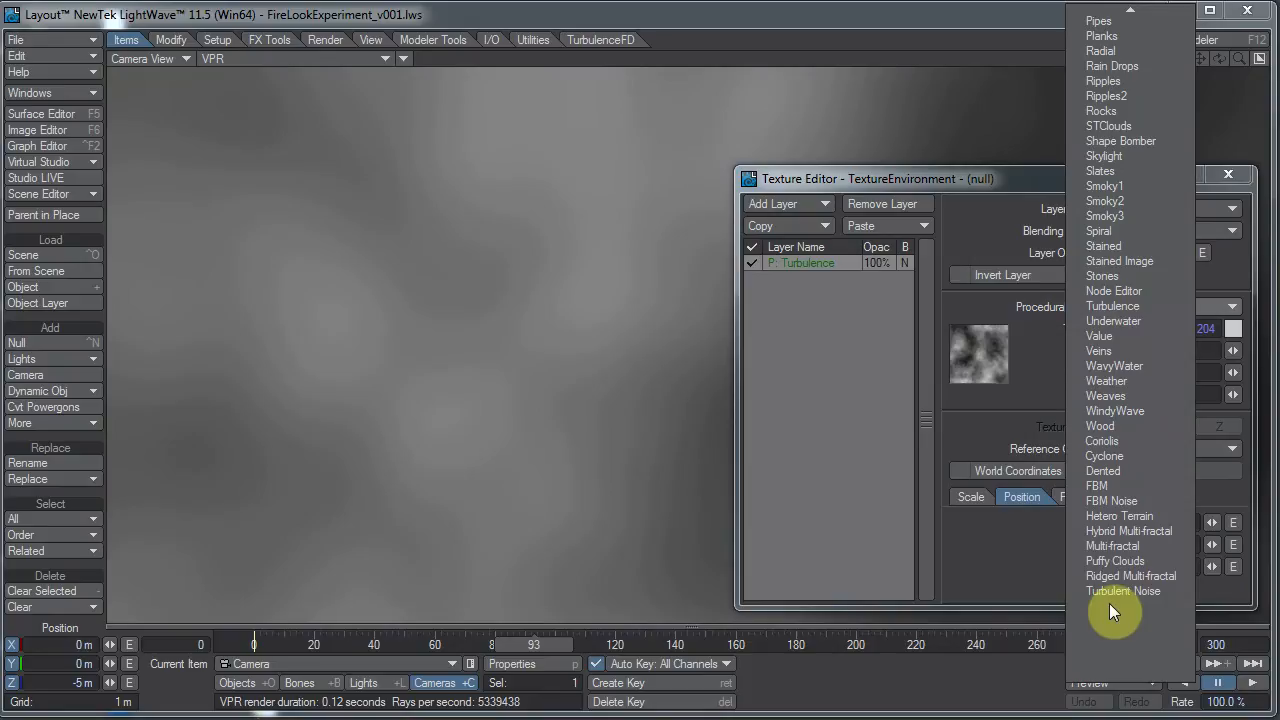
pyautogui.click(1132, 576)
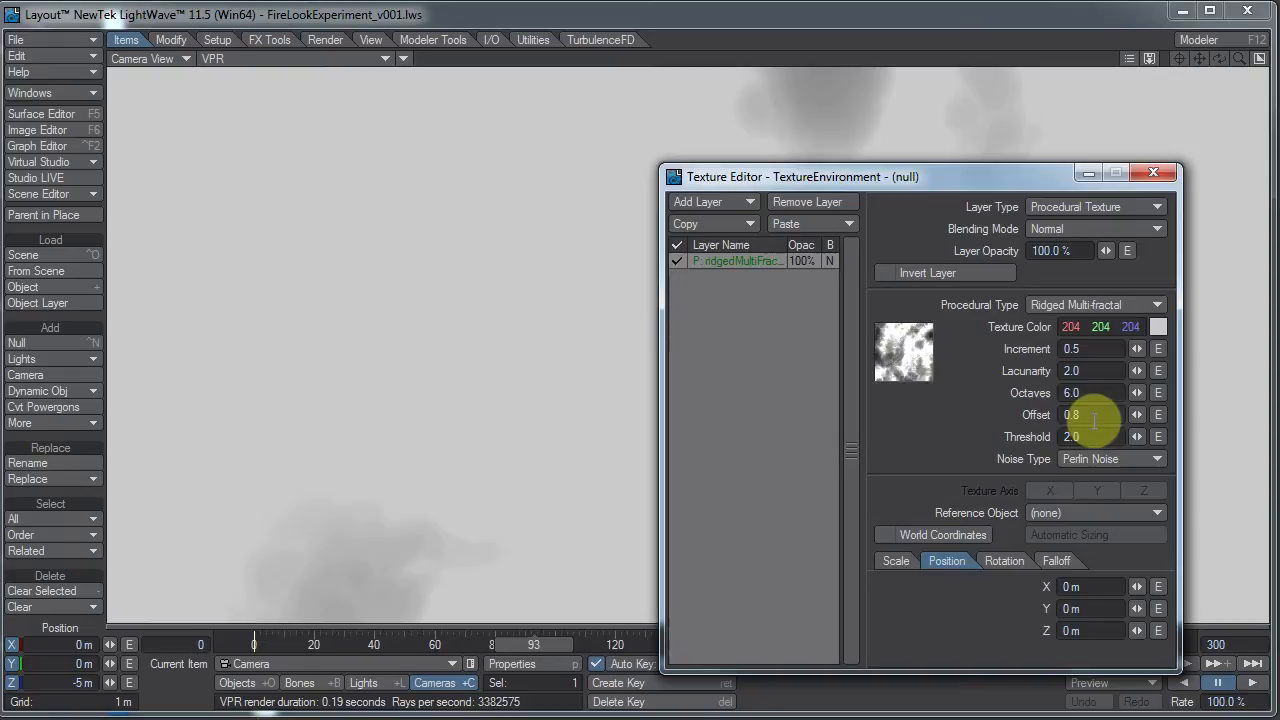
pyautogui.click(1110, 458)
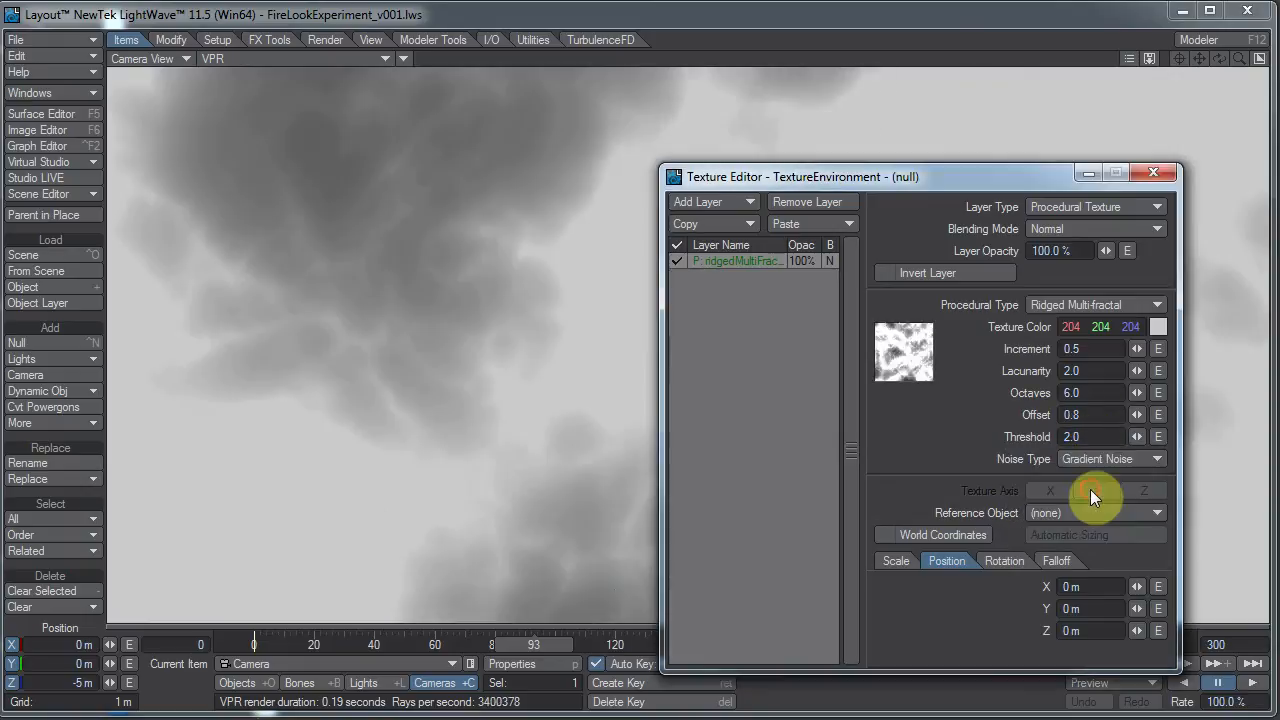
pyautogui.click(1110, 458)
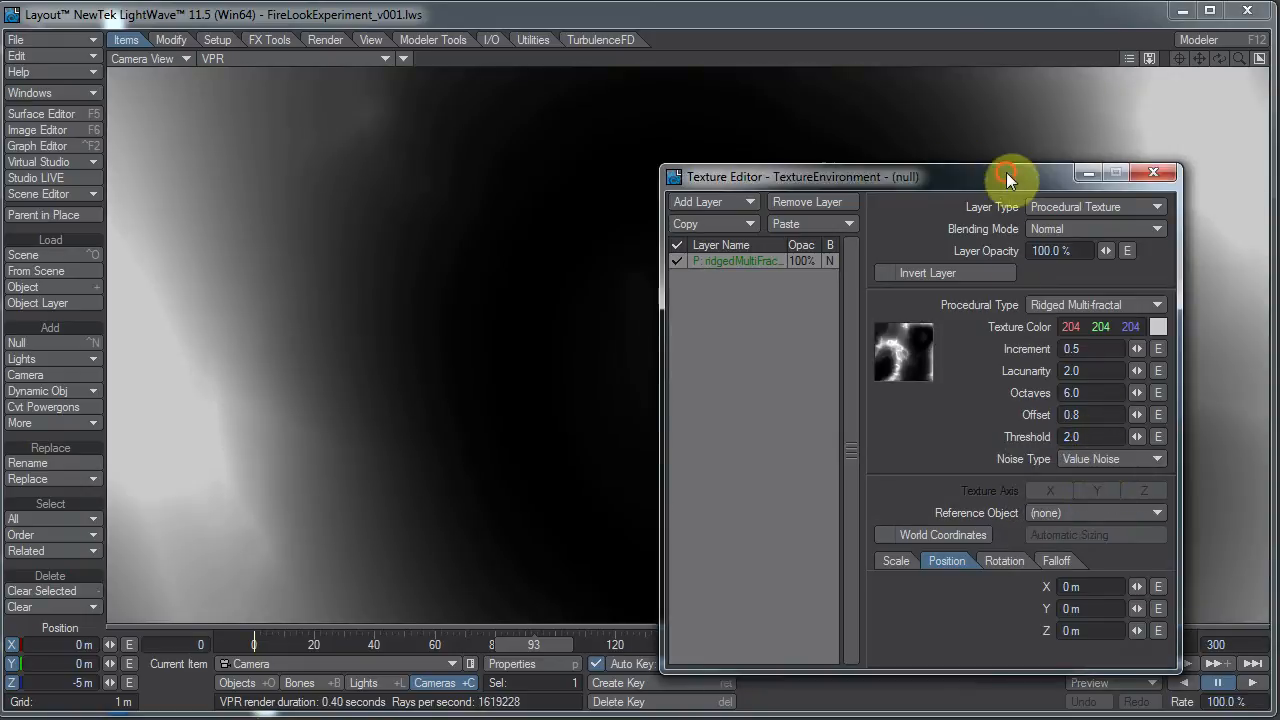
# Step: Reveal the render and show the texture's scale values for setting 200 × 200 × 10 mm
pyautogui.moveTo(1008, 176); pyautogui.dragTo(1100, 236)
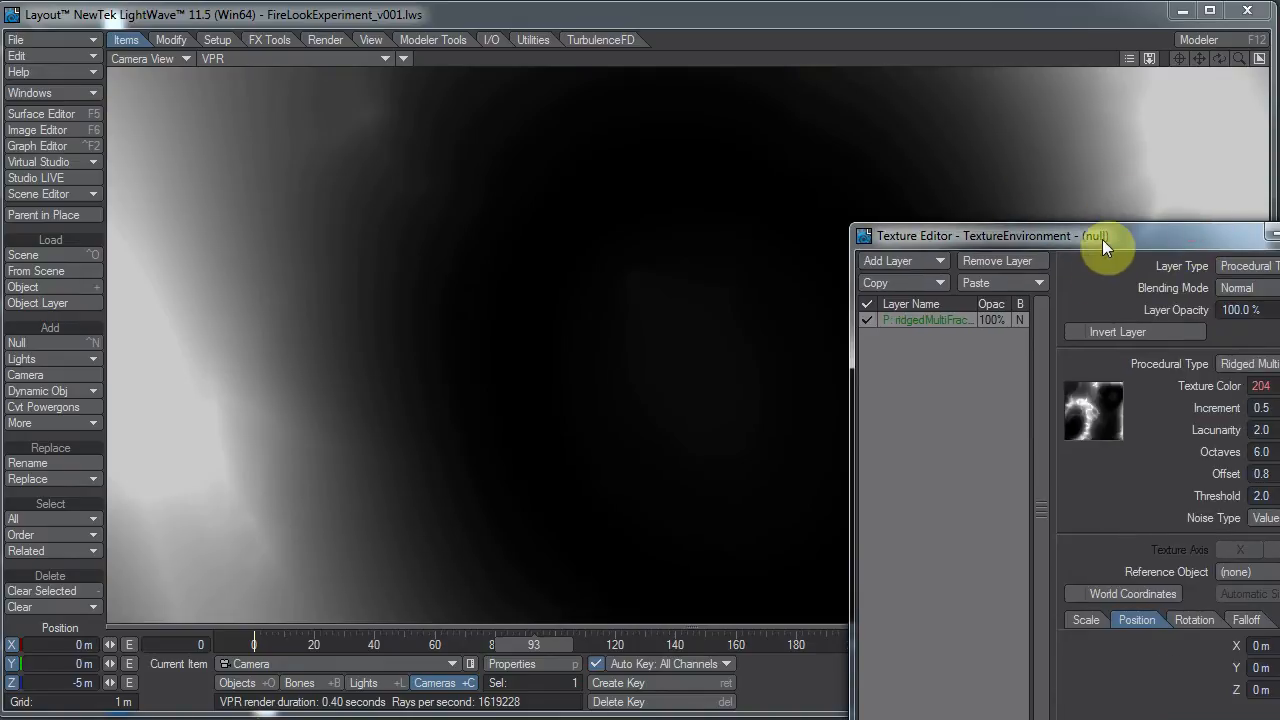
pyautogui.click(1084, 620)
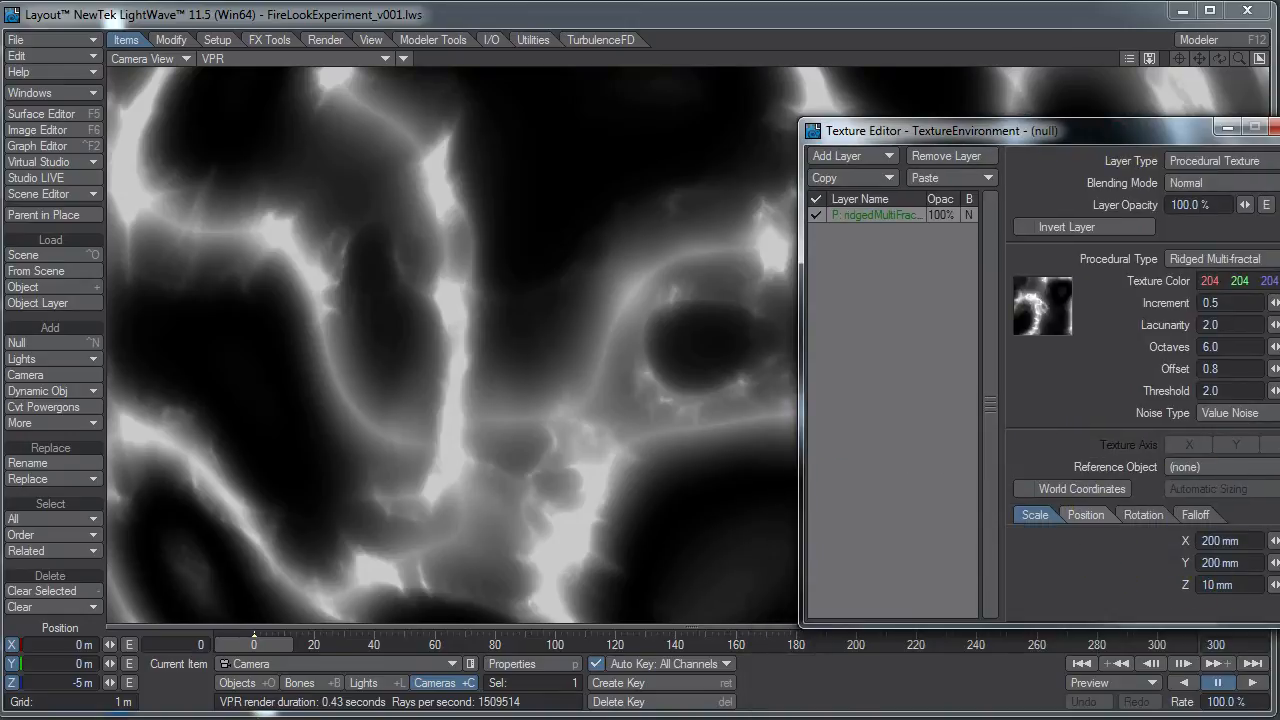
# Step: Keyframe the texture's Scale channel at a later frame with Linear post behavior
pyautogui.click(1218, 584)
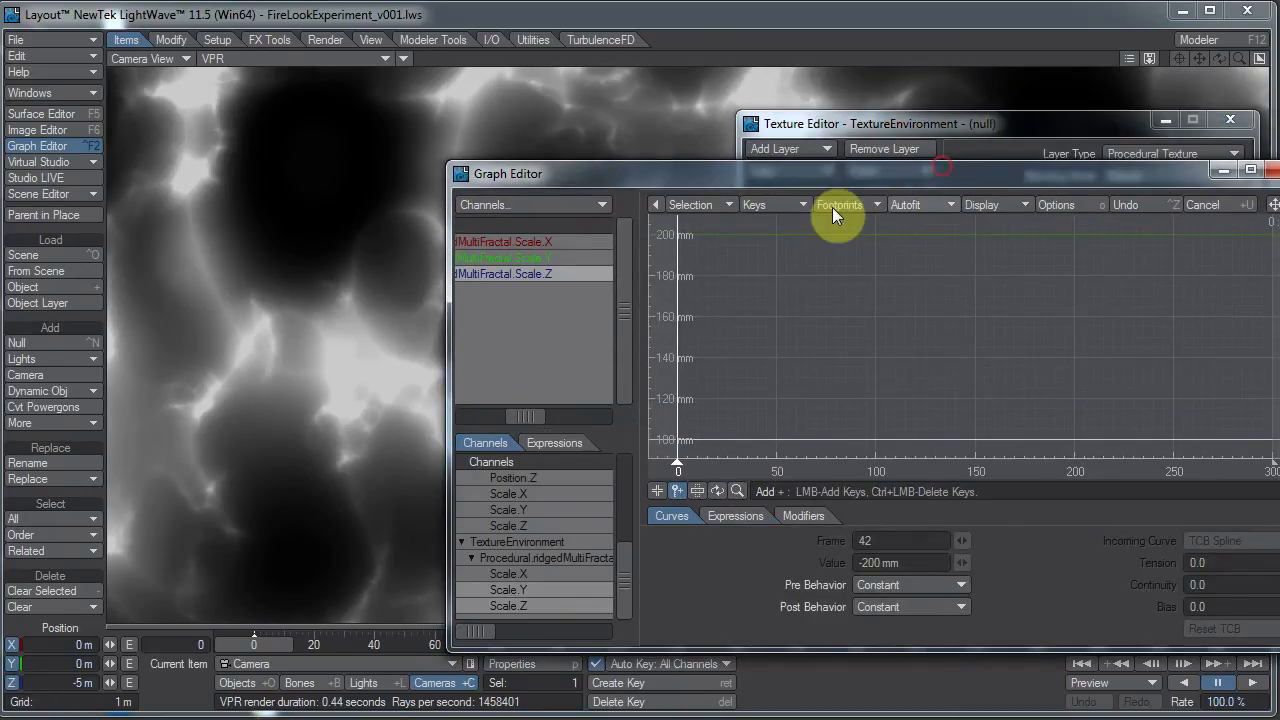
pyautogui.moveTo(736, 412)
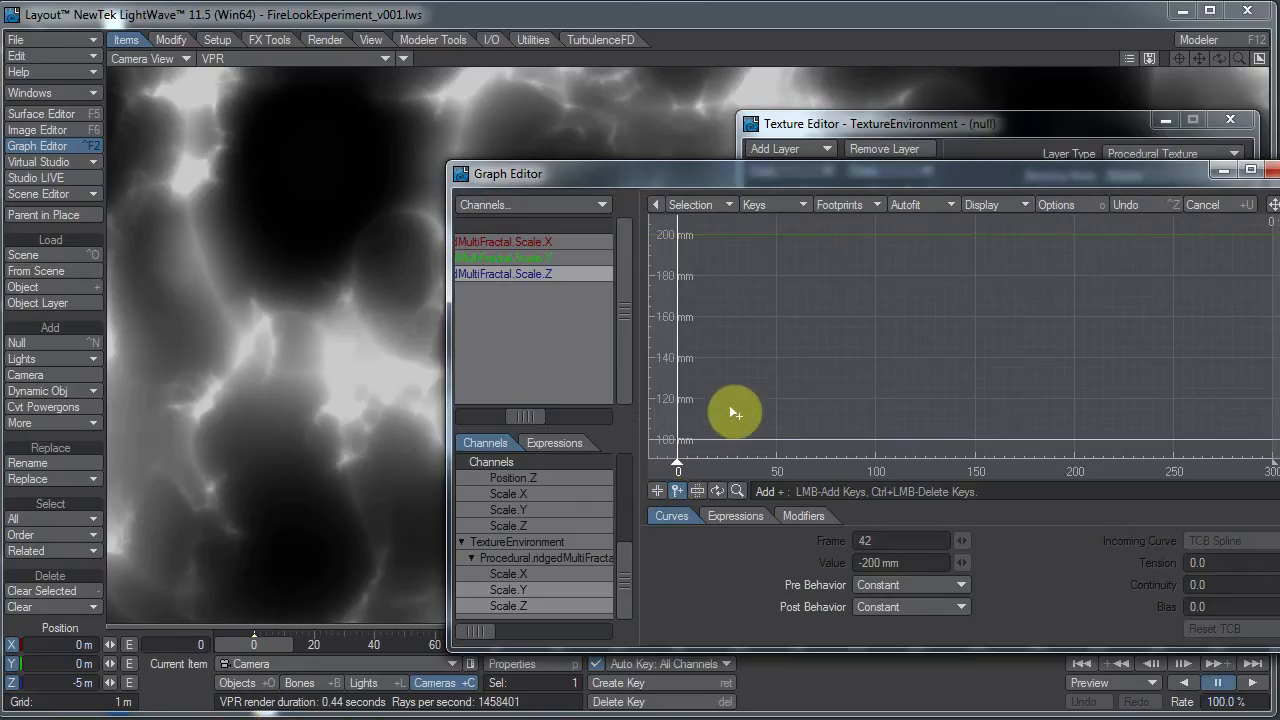
pyautogui.moveTo(736, 412); pyautogui.dragTo(784, 436)
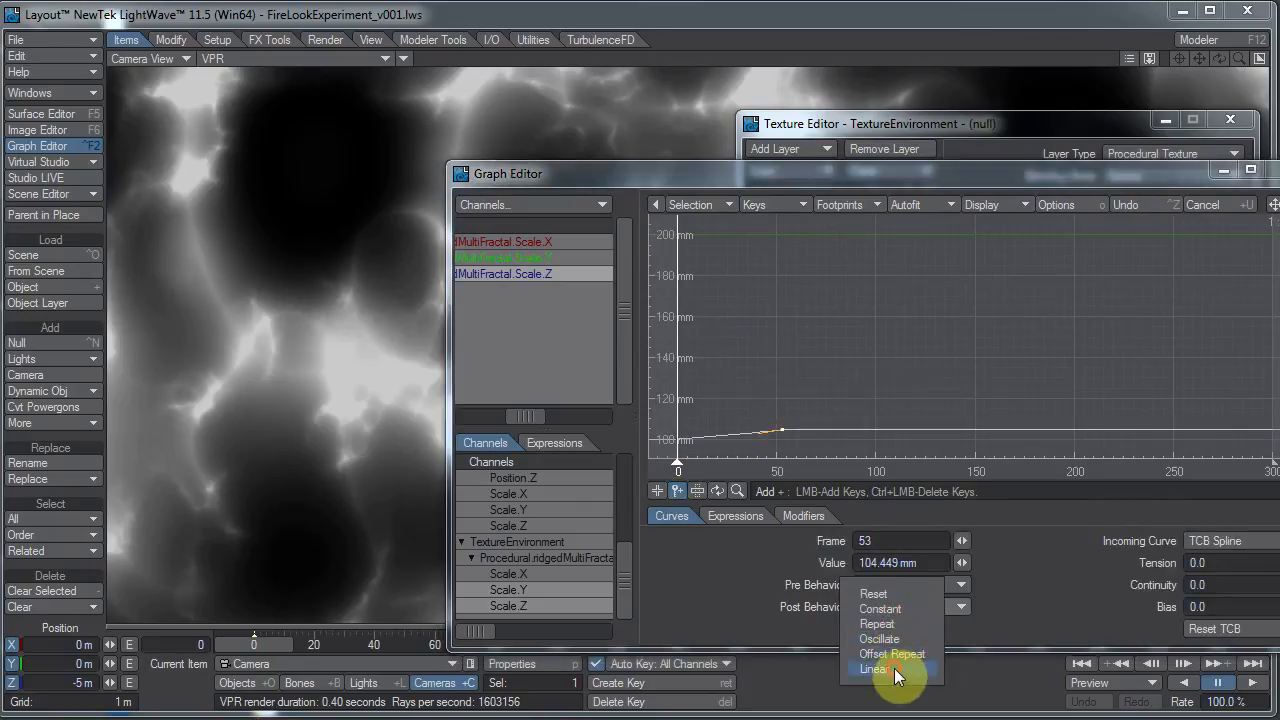
pyautogui.click(872, 668)
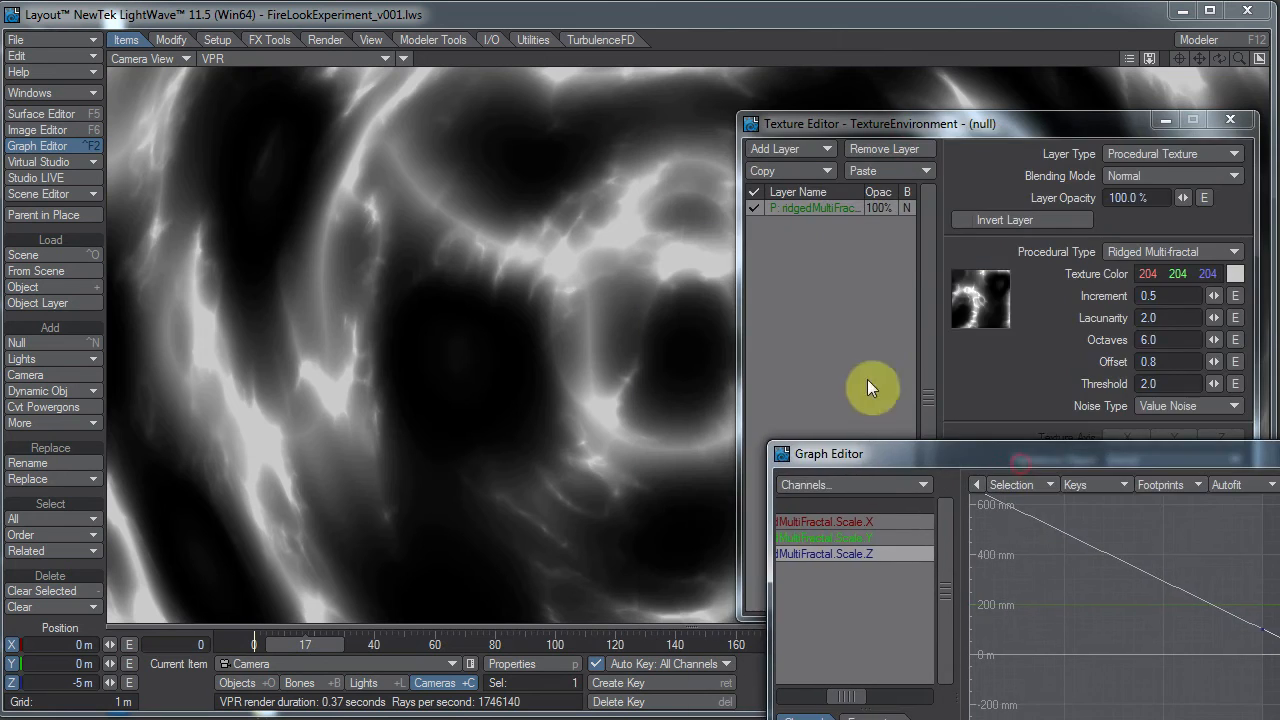
# Step: Watch the render, then key the Position channel so the pattern drifts
pyautogui.moveTo(870, 124); pyautogui.dragTo(1010, 64)
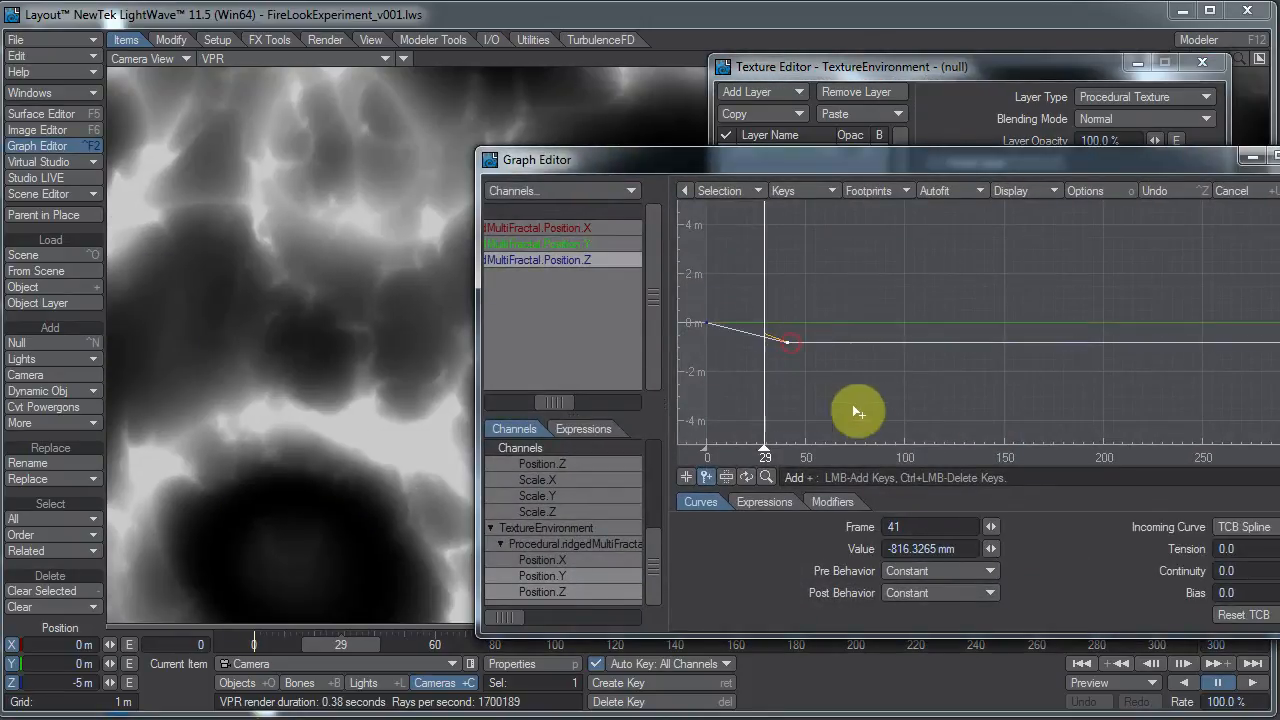
pyautogui.click(938, 592)
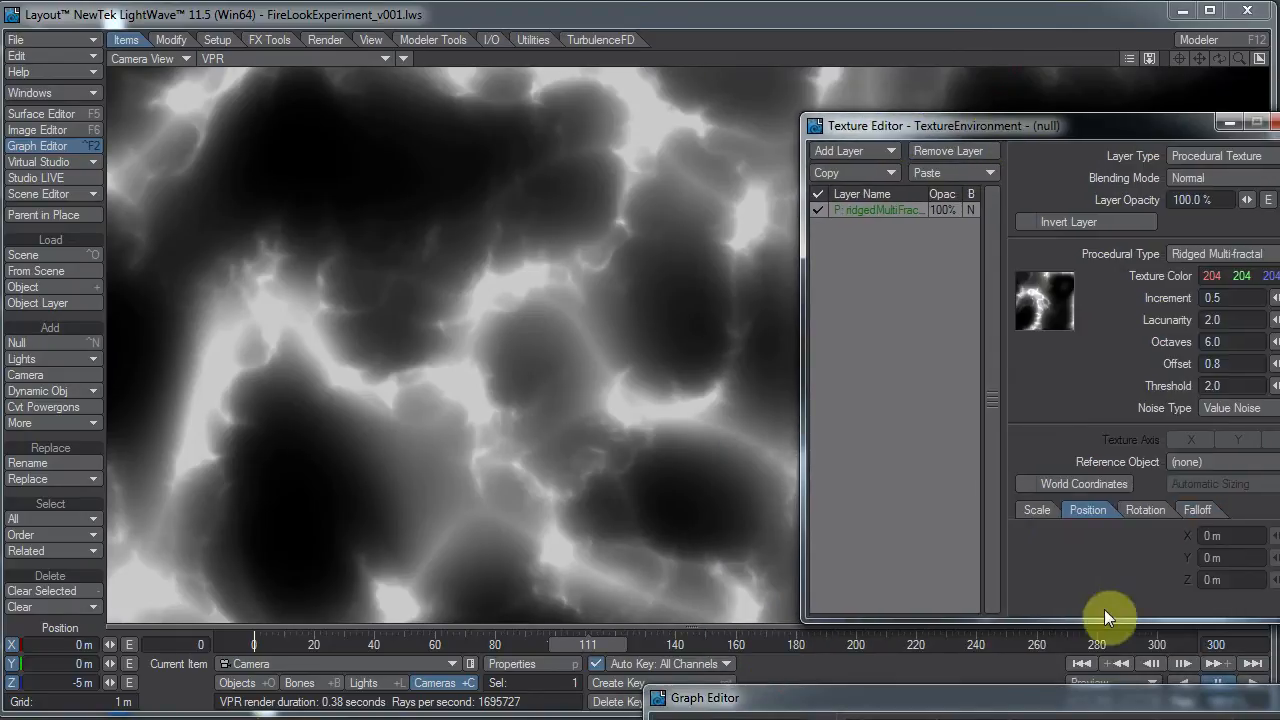
# Step: Lower lacunarity toward 1.5, show the scale values, and change the viewport shading mode
pyautogui.click(1036, 510)
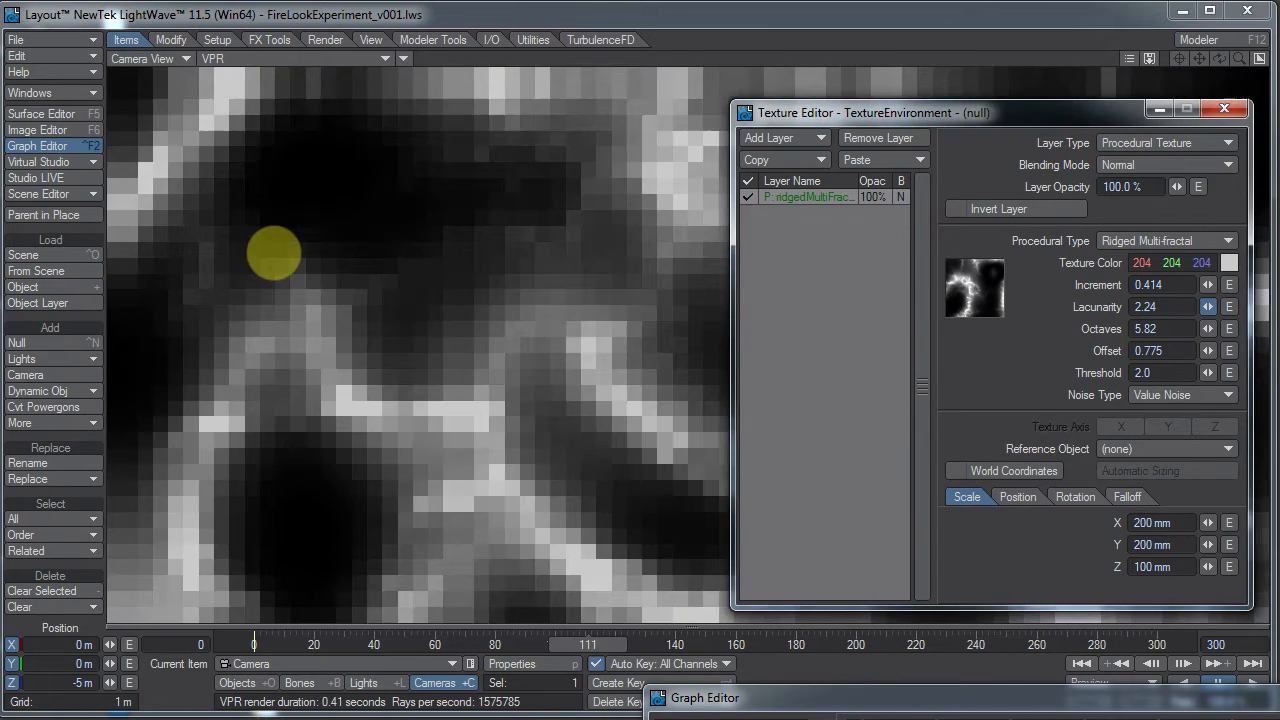
pyautogui.click(1162, 308)
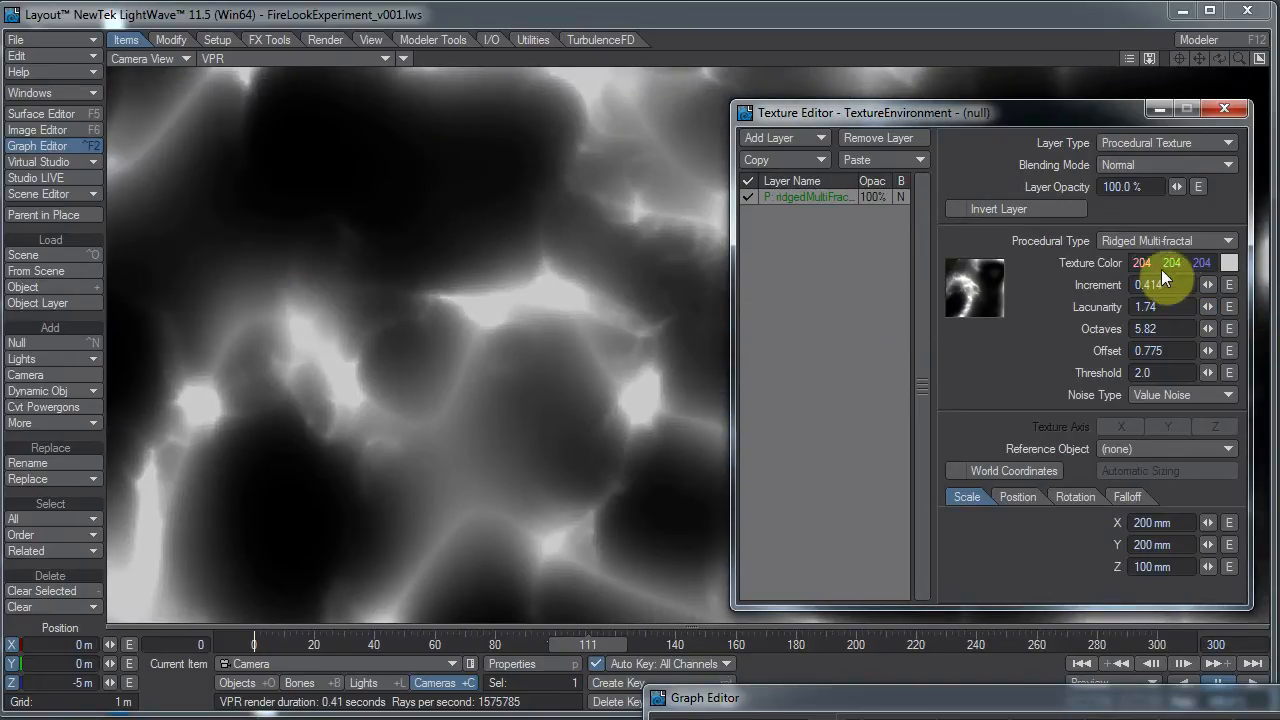
pyautogui.click(150, 58)
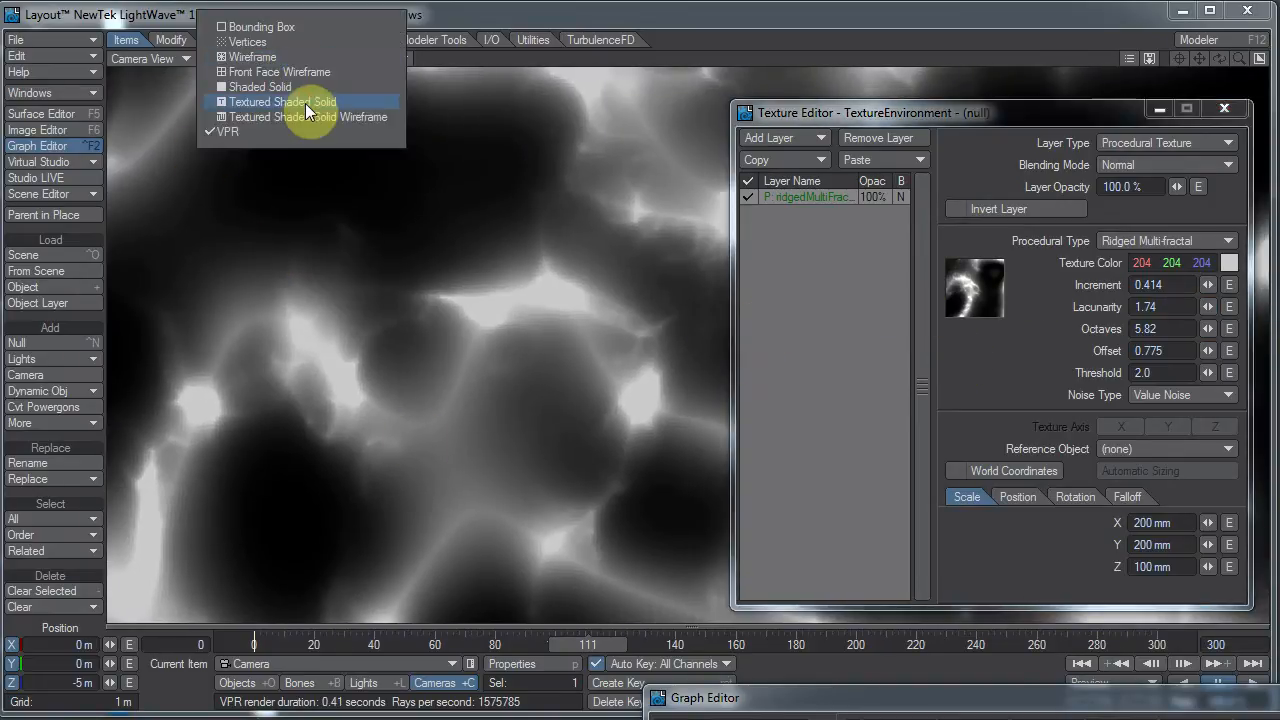
pyautogui.click(280, 100)
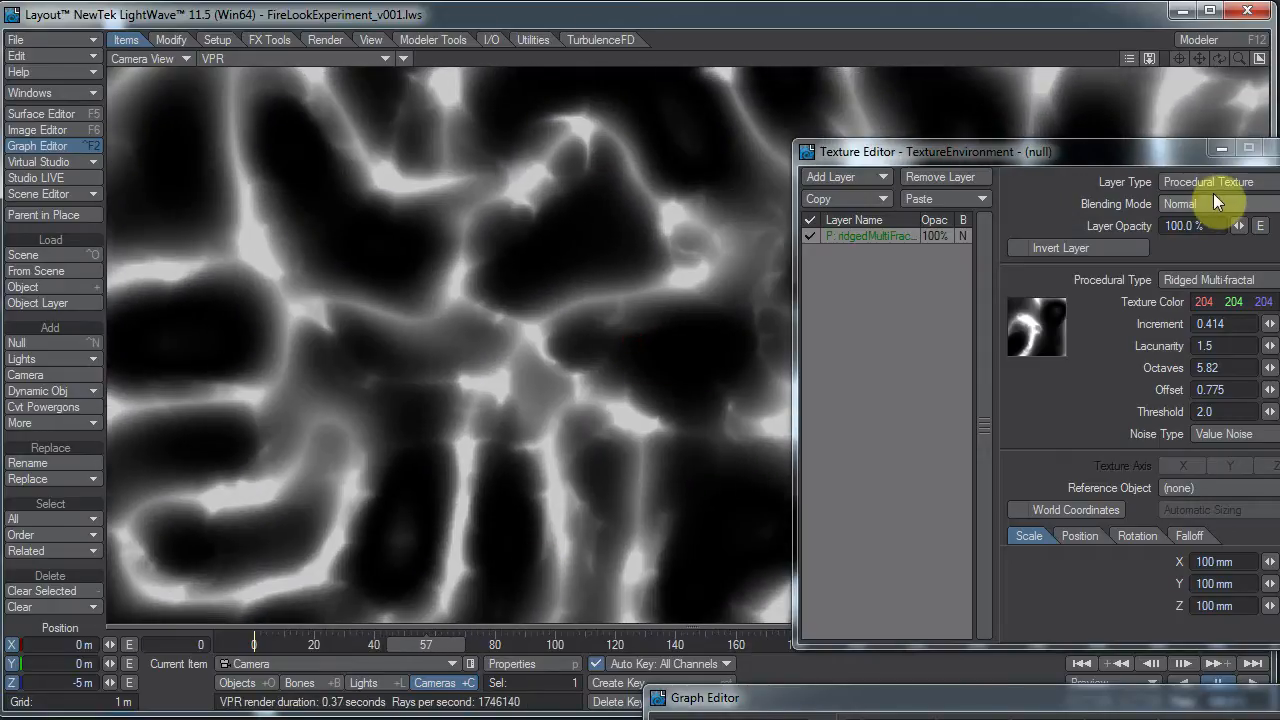
# Step: Add a Turbulence layer in Texture Displacement mode and adjust its layer opacity
pyautogui.click(1210, 180)
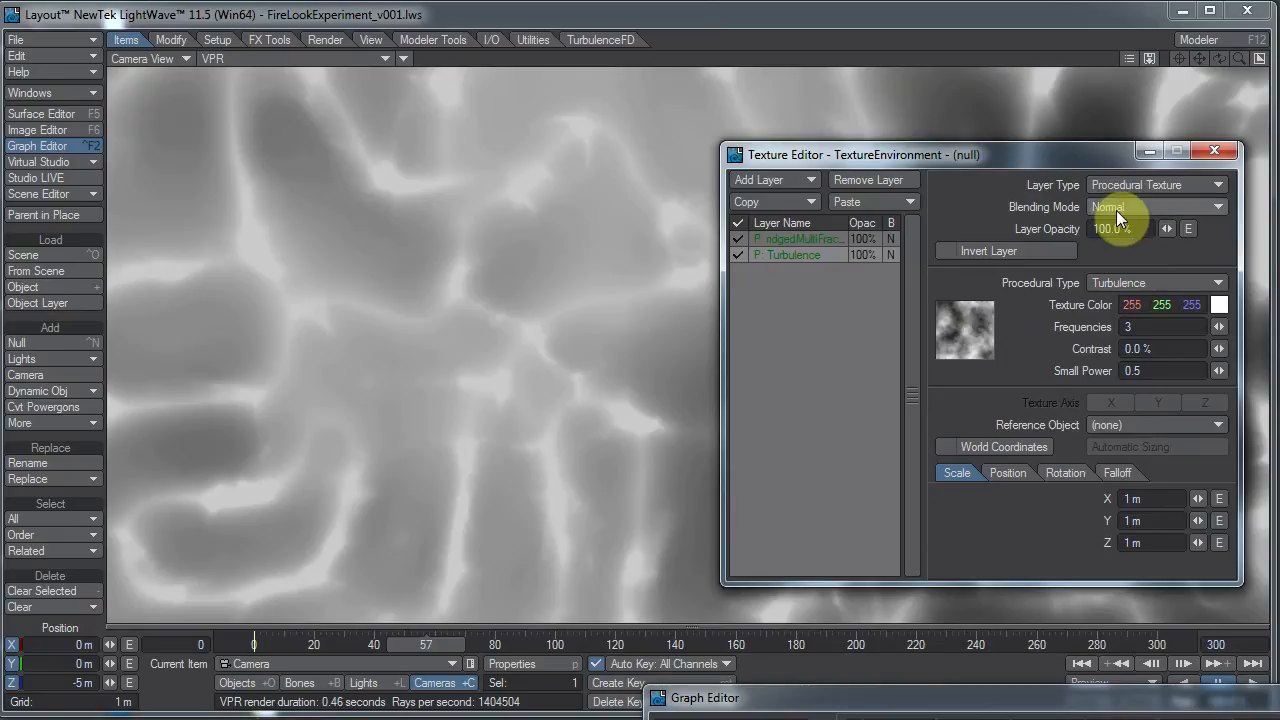
pyautogui.click(1156, 206)
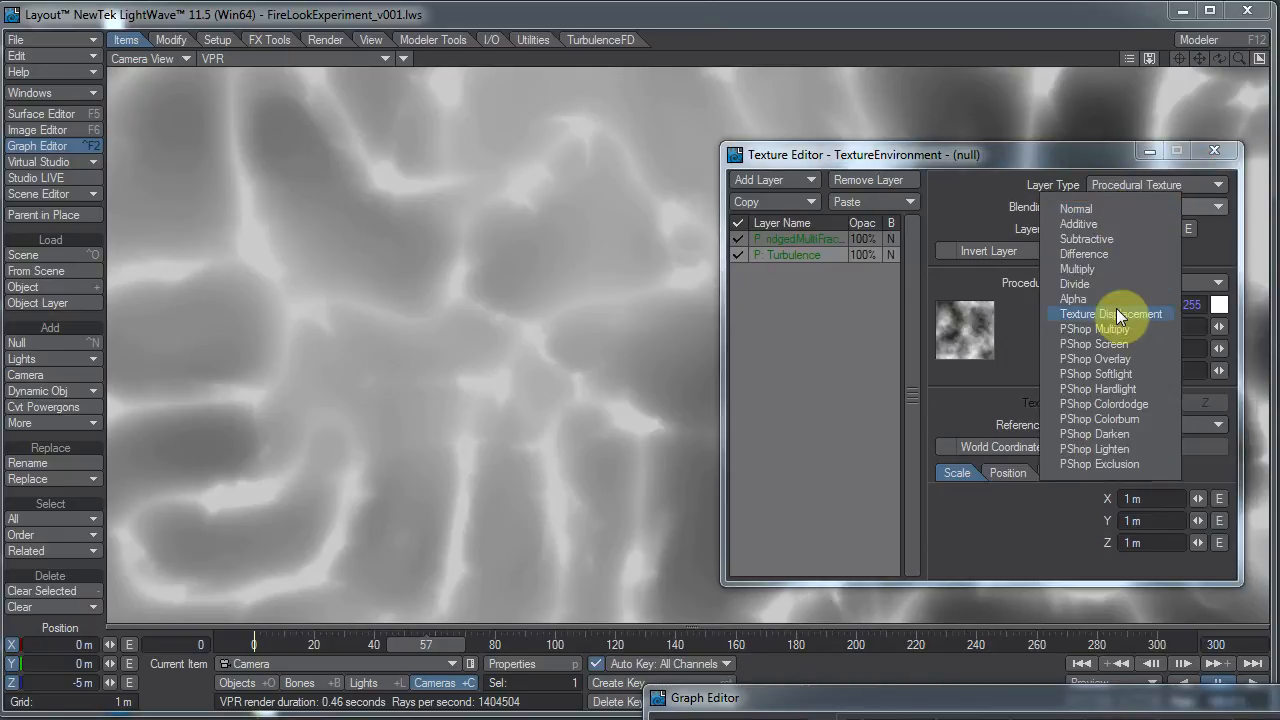
pyautogui.click(1112, 312)
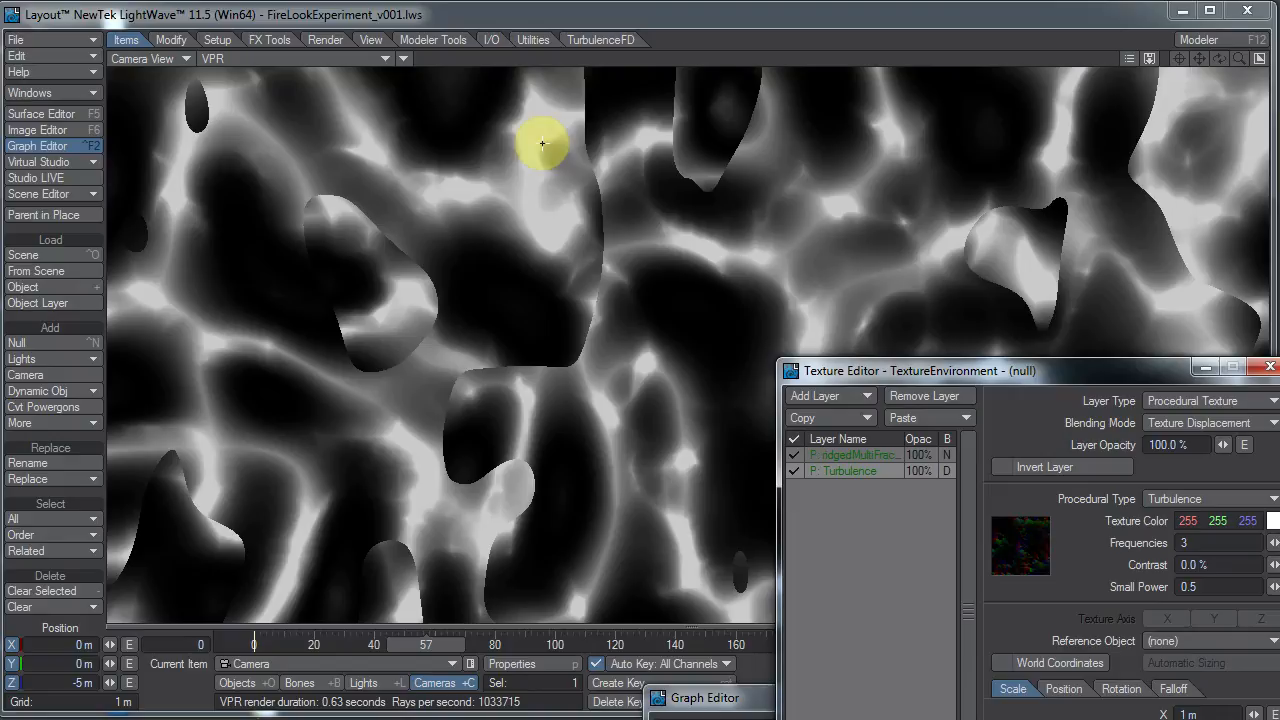
pyautogui.moveTo(596, 376)
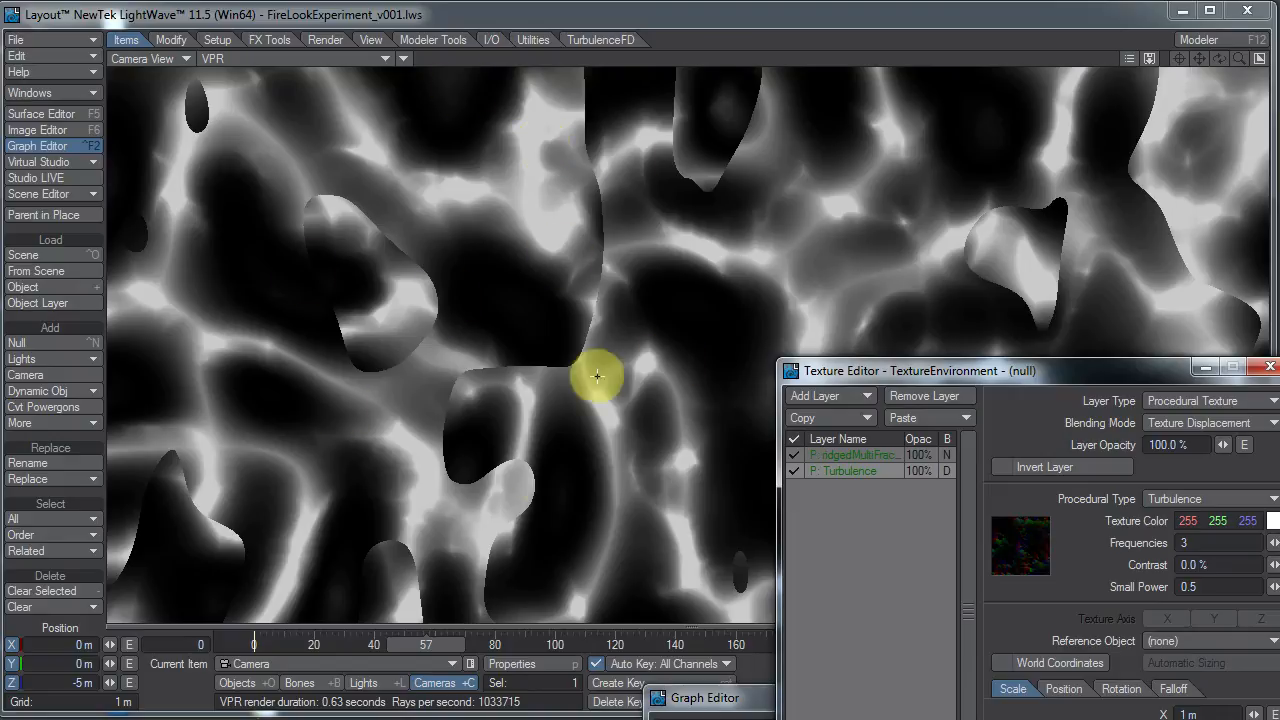
pyautogui.moveTo(1064, 242)
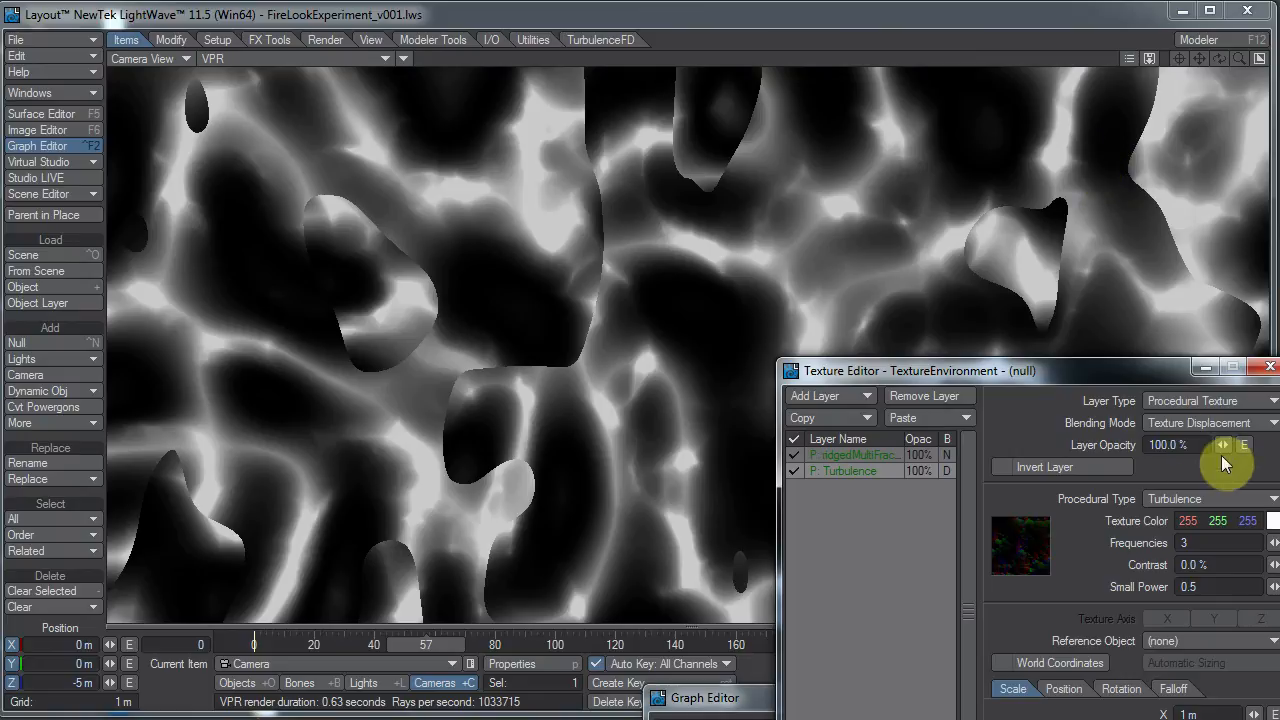
pyautogui.moveTo(910, 370); pyautogui.dragTo(840, 252)
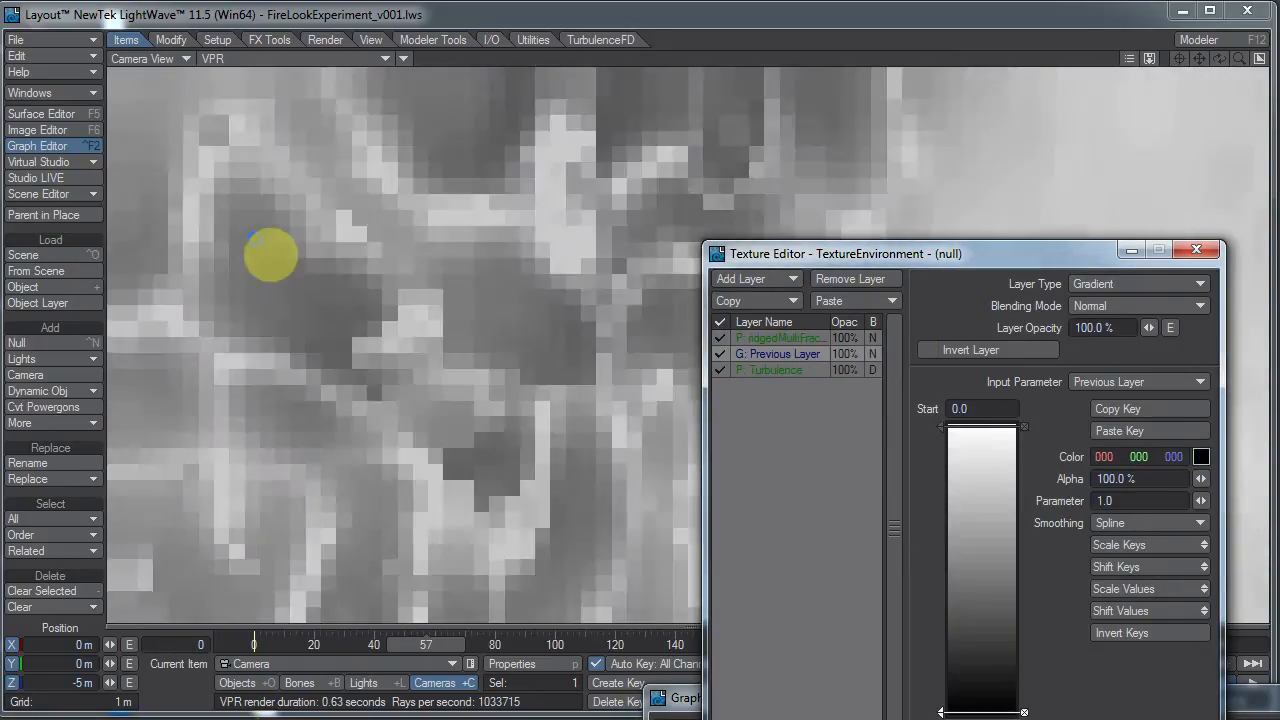
# Step: Set the gradient layer to Previous Layer input with Texture Displacement, then return to the Turbulence layer
pyautogui.click(1138, 306)
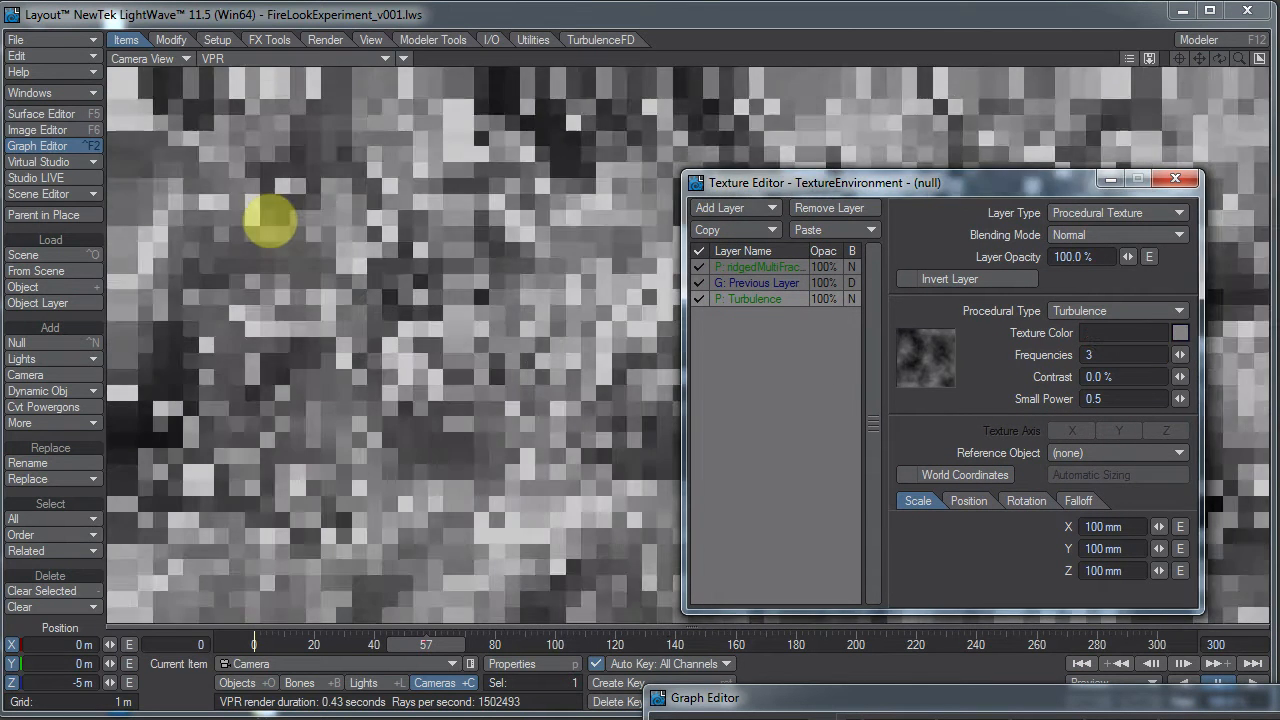
pyautogui.click(1180, 332)
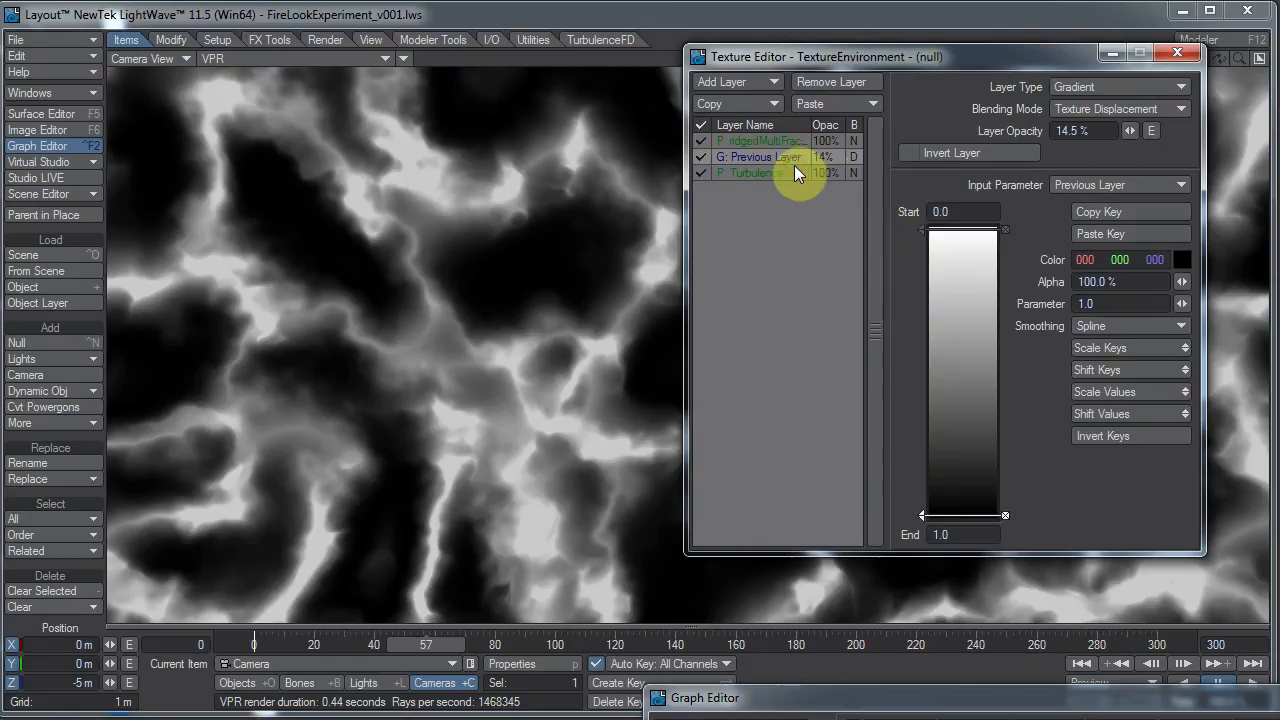
pyautogui.click(750, 172)
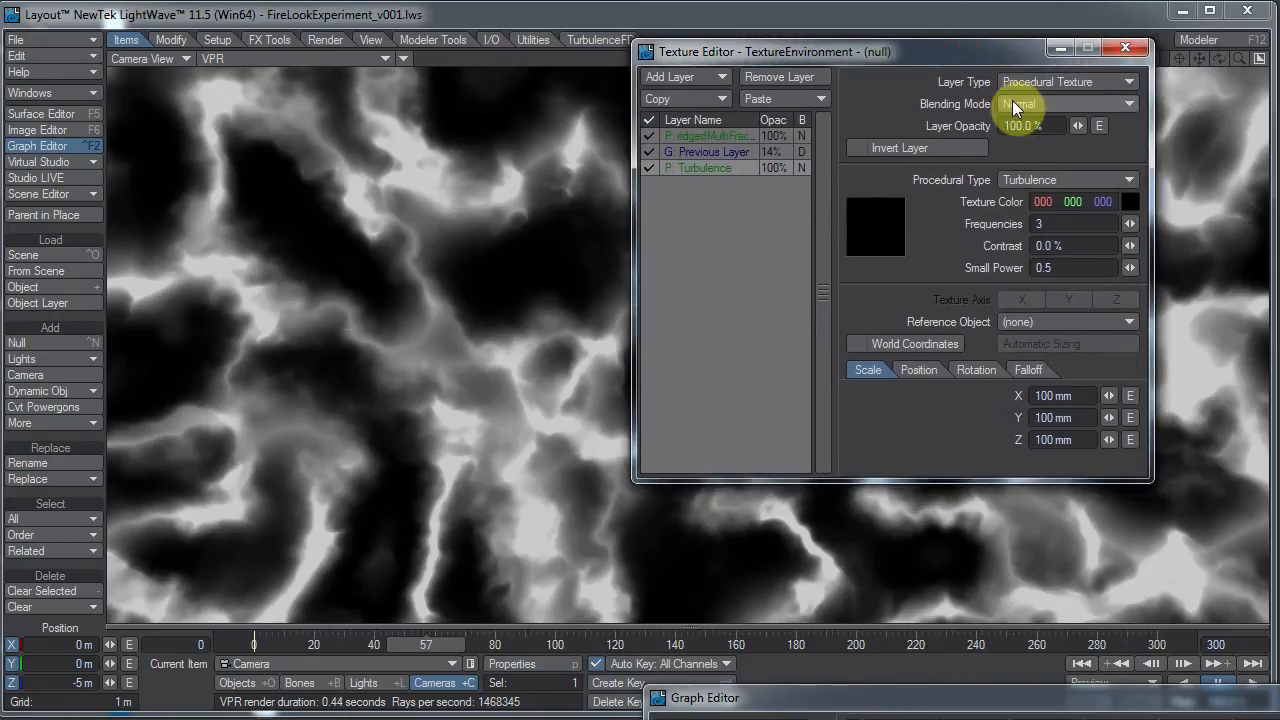
# Step: Change the bottom layer's procedural type from Turbulence to Crumple
pyautogui.click(1066, 180)
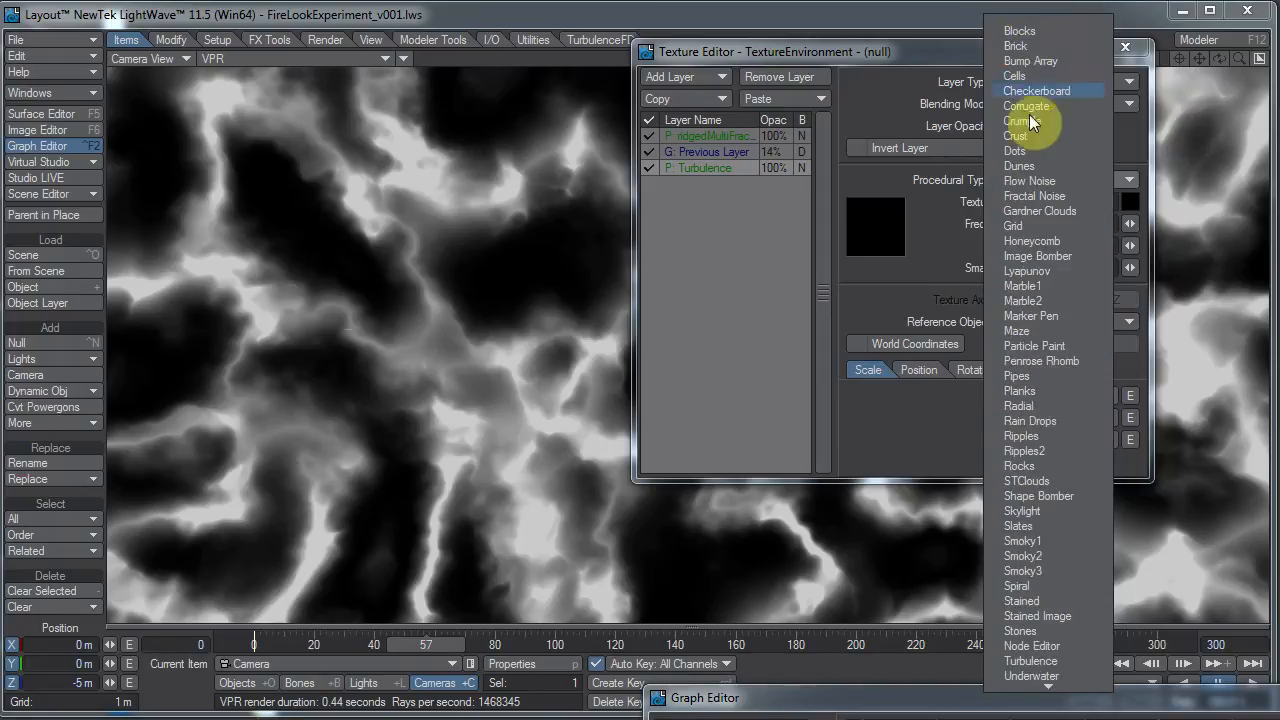
pyautogui.click(1020, 122)
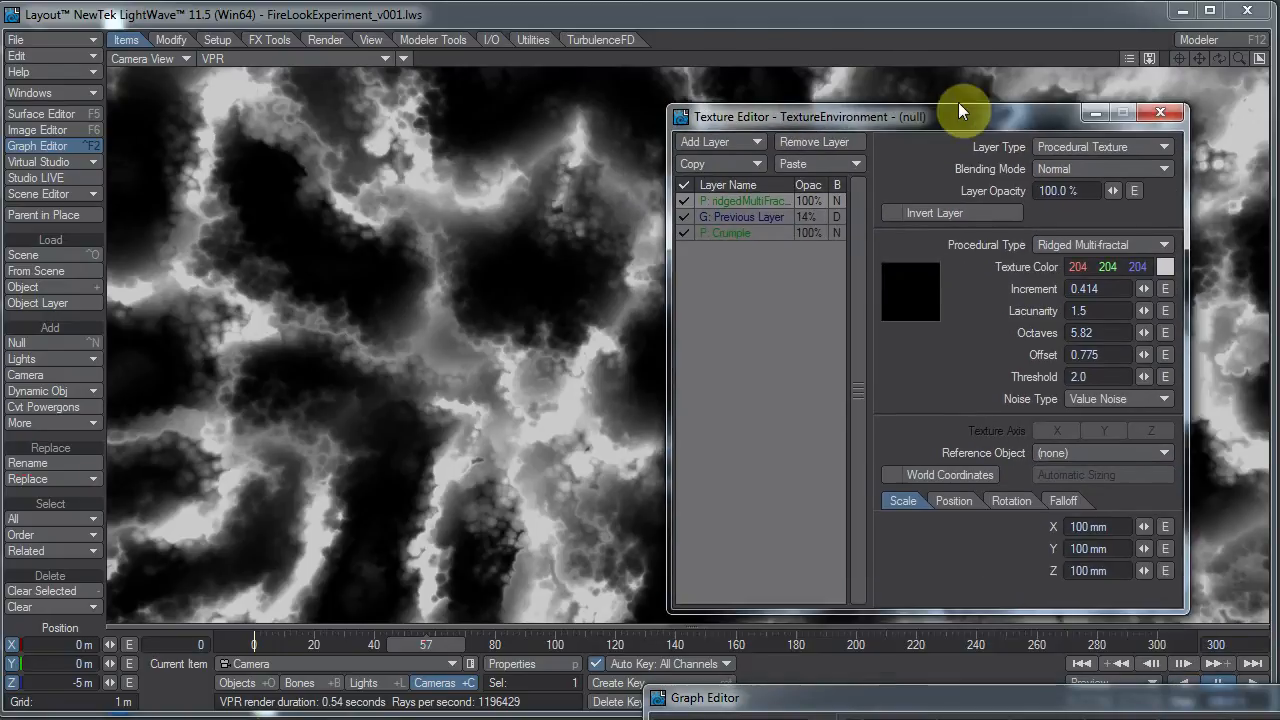
# Step: Move the editor aside and review the Crumple layer's parameters: black colour, 4 frequencies, power 0.75
pyautogui.moveTo(960, 110); pyautogui.dragTo(830, 284)
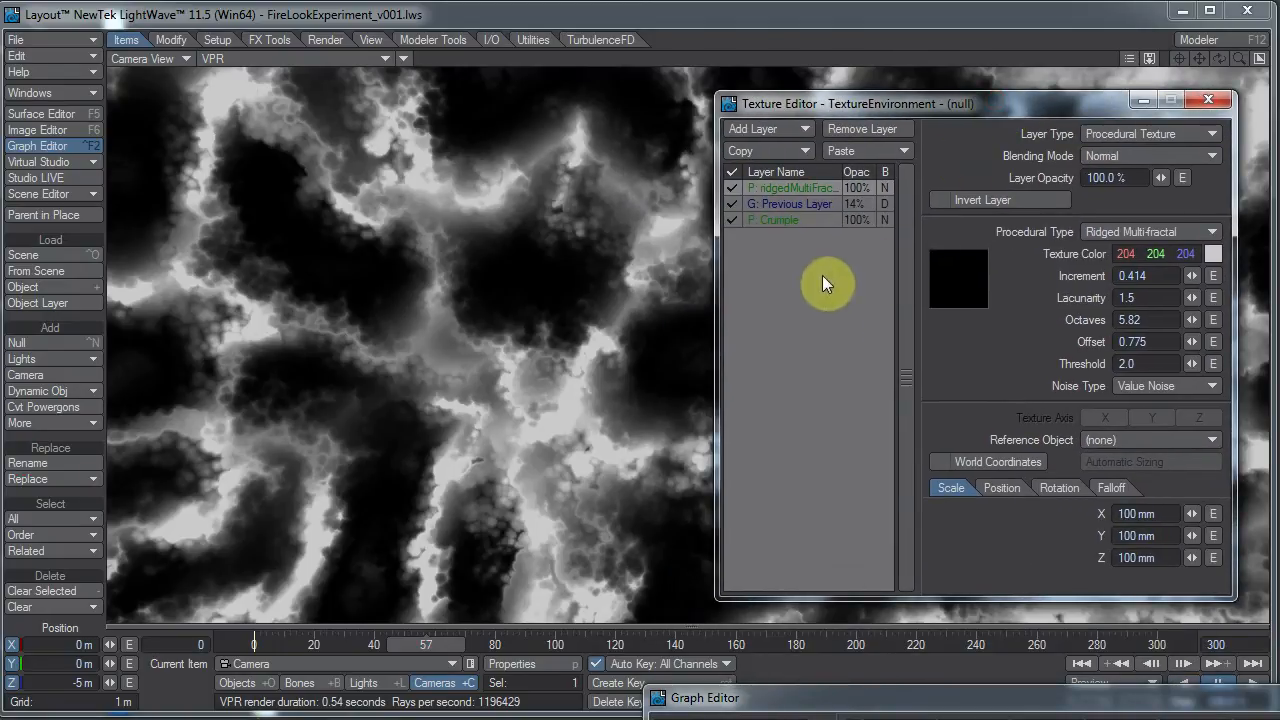
pyautogui.click(788, 204)
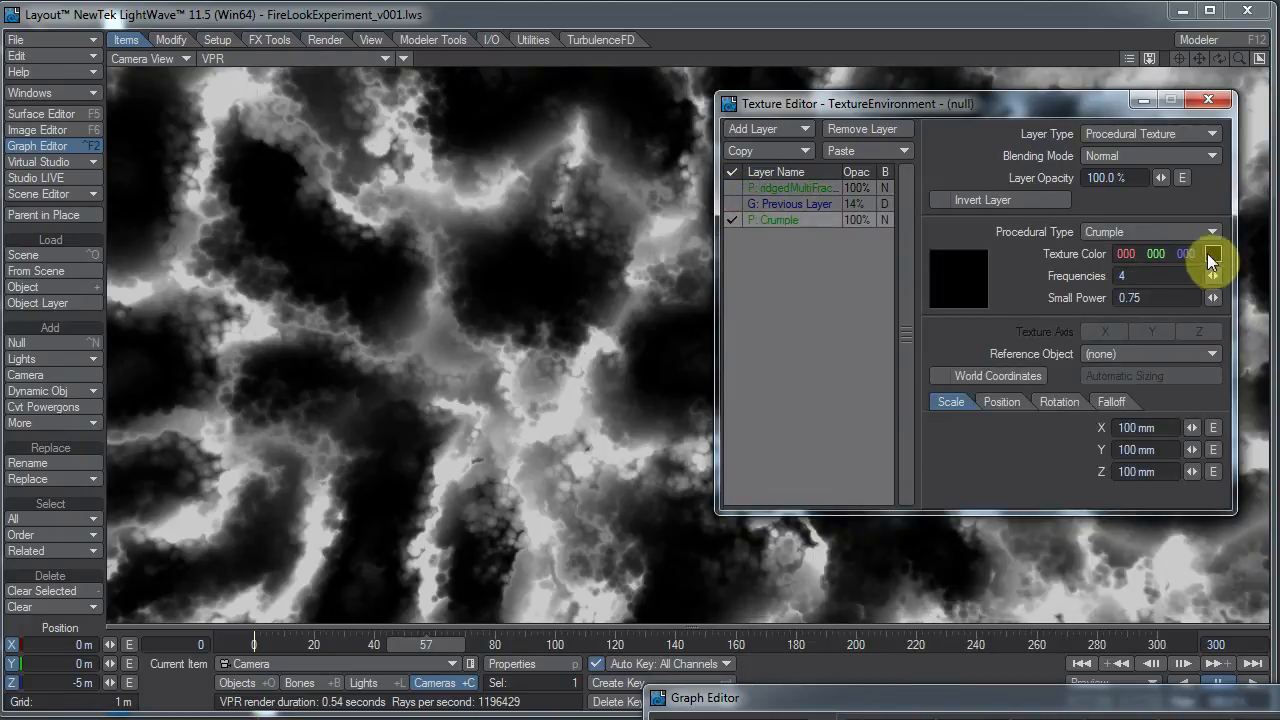
pyautogui.click(1212, 252)
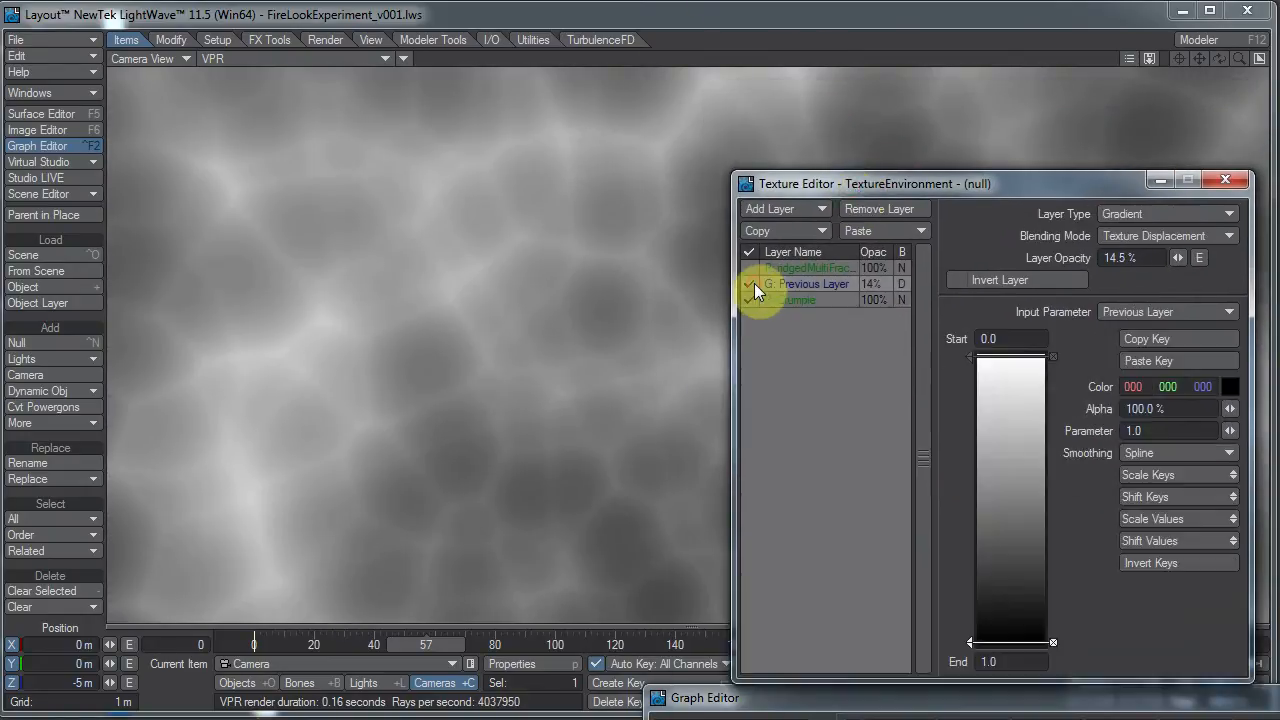
# Step: Toggle a texture layer off to compare the cloudy-blob result
pyautogui.click(798, 300)
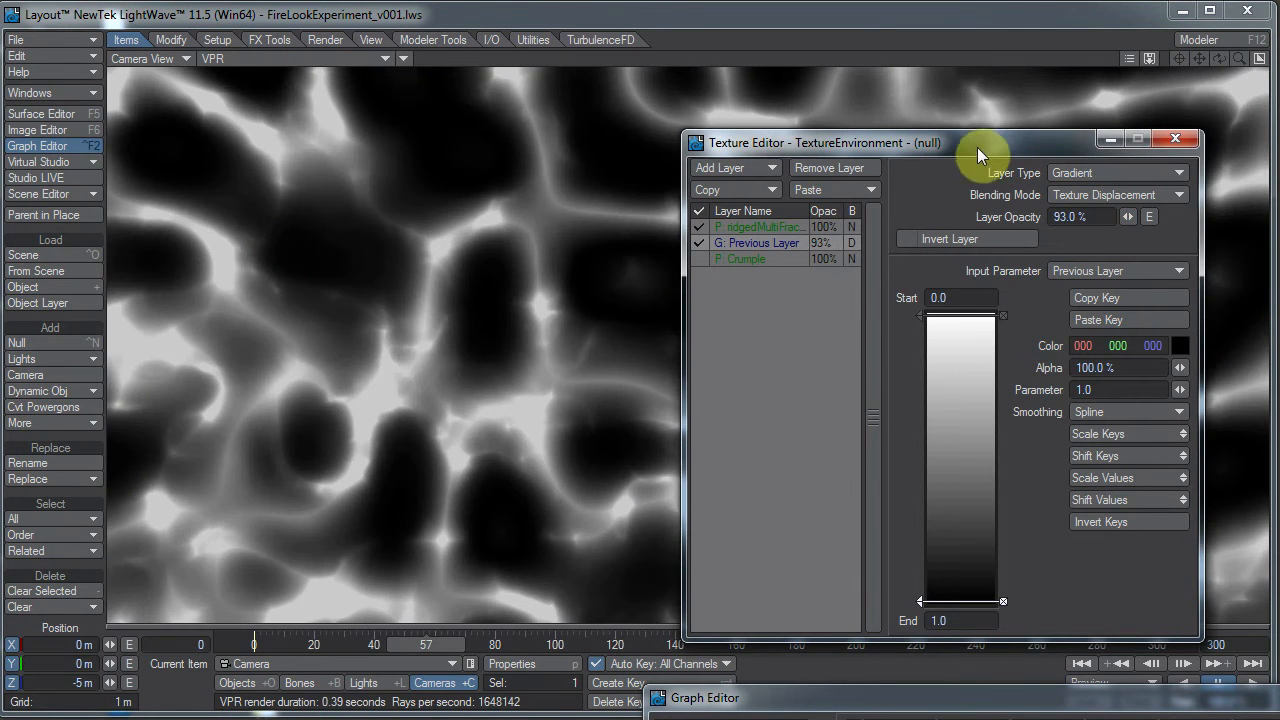
# Step: Set gradient displacement near 52%, Ridged Multifractal lacunarity 1.17, and toggle the gradient layer from the Crumple layer
pyautogui.moveTo(980, 142); pyautogui.dragTo(1090, 264)
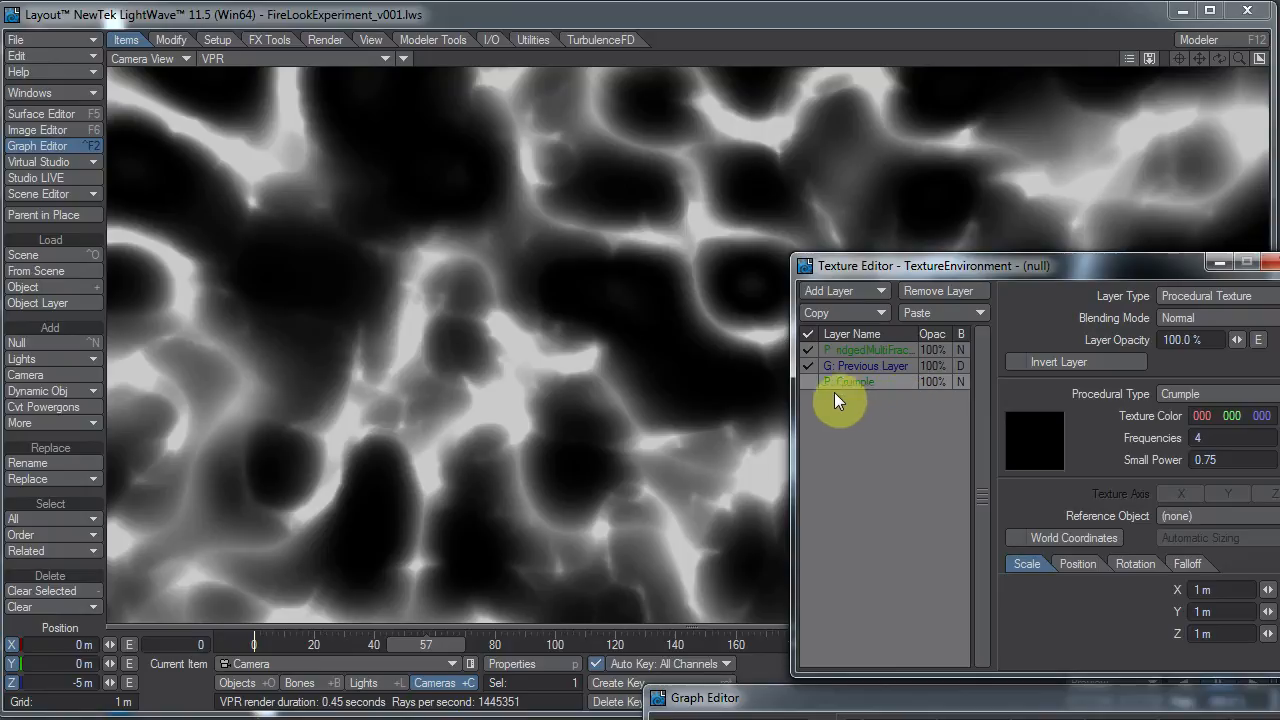
pyautogui.click(868, 348)
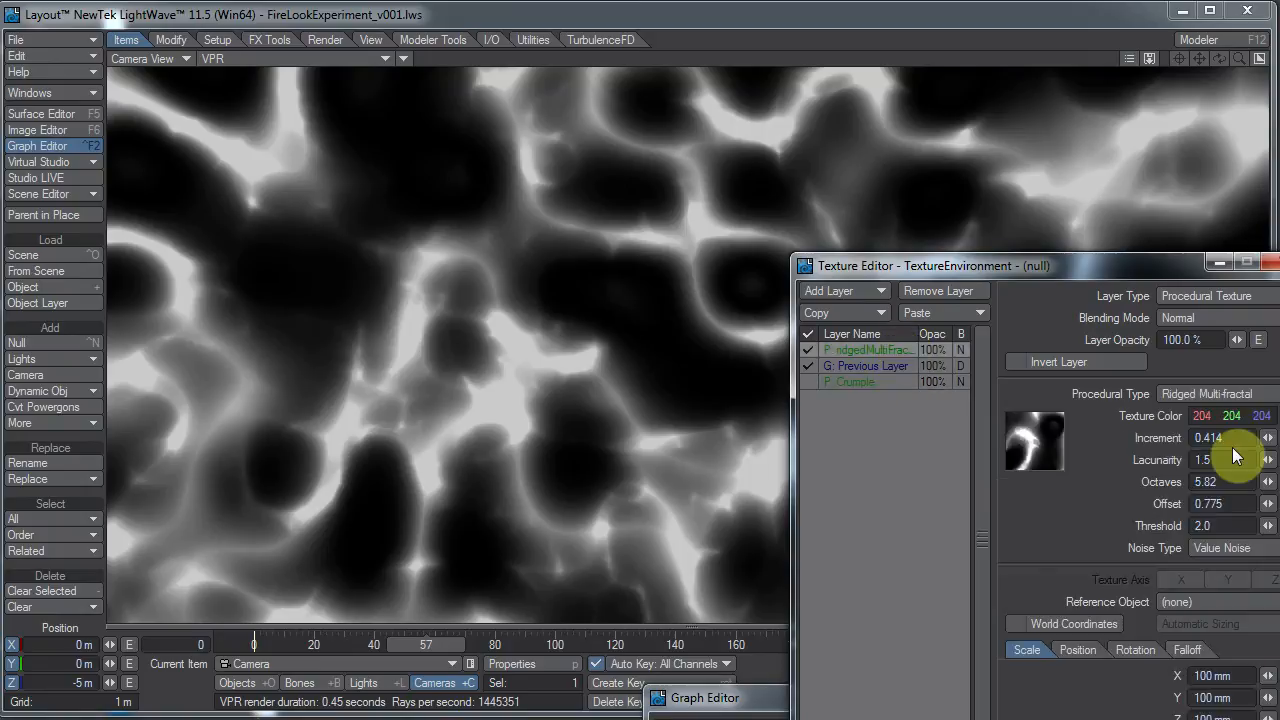
pyautogui.moveTo(1230, 460); pyautogui.dragTo(1216, 460)
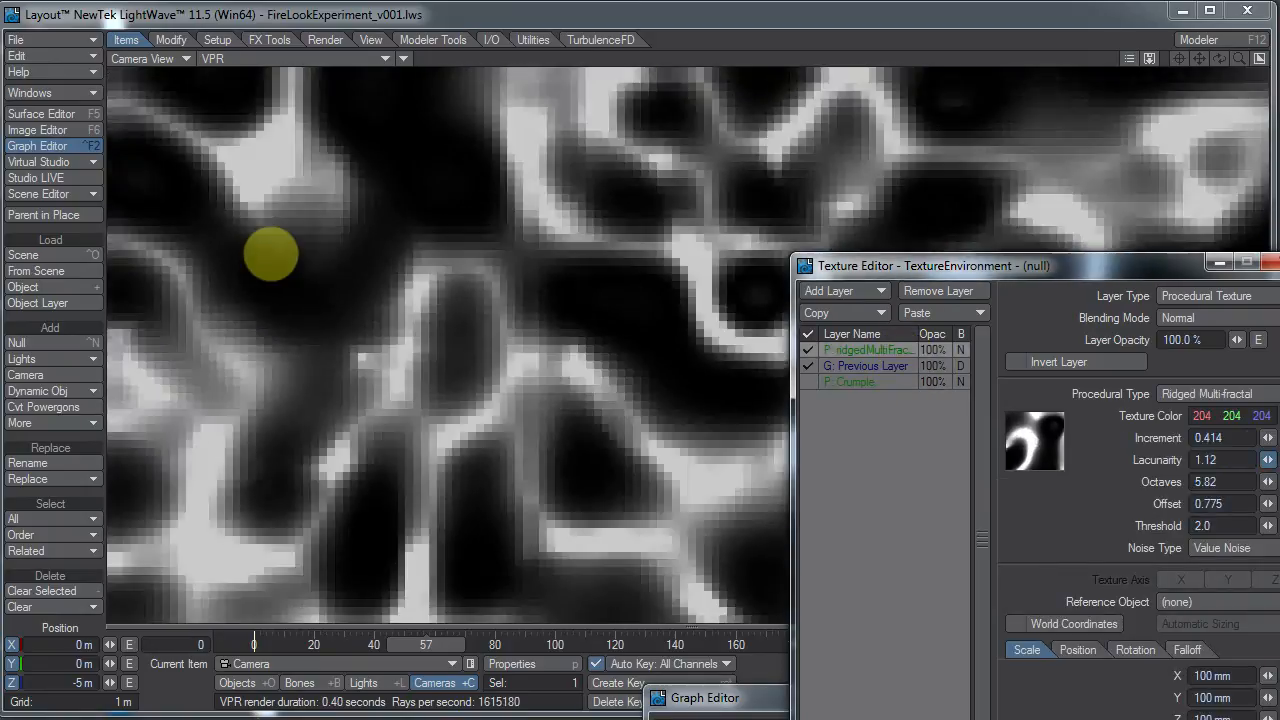
pyautogui.click(1268, 460)
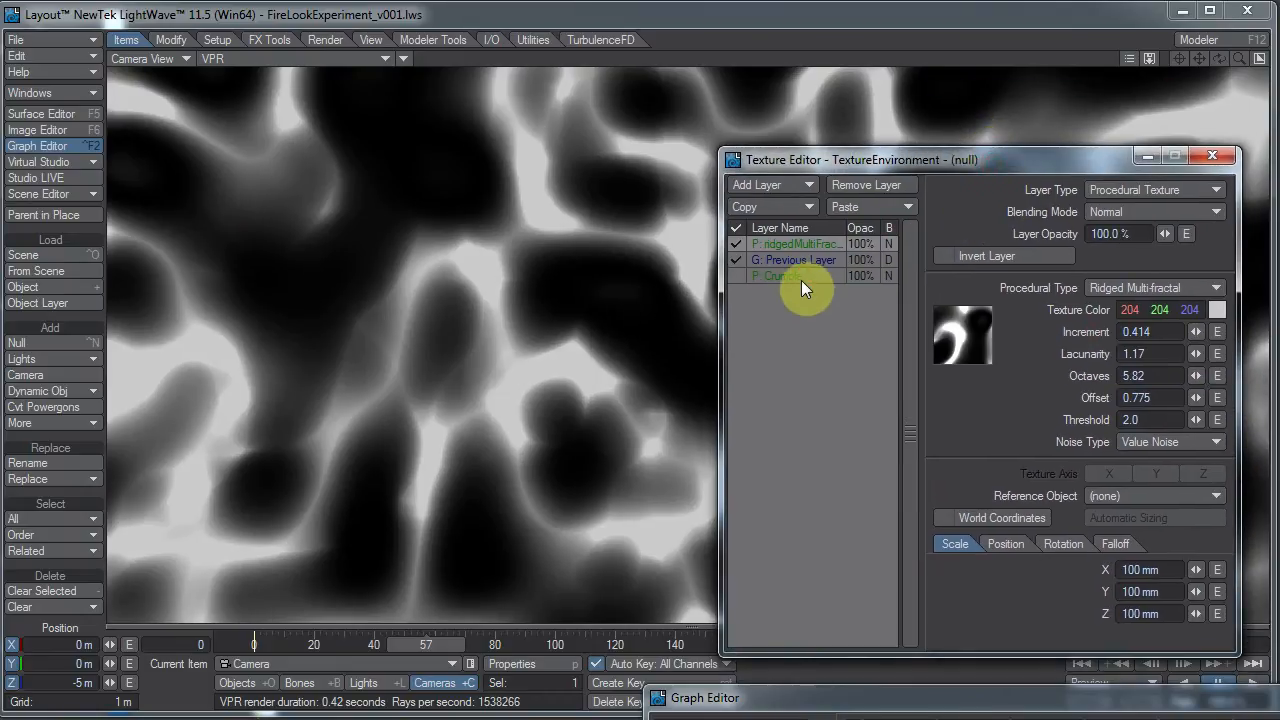
pyautogui.click(780, 276)
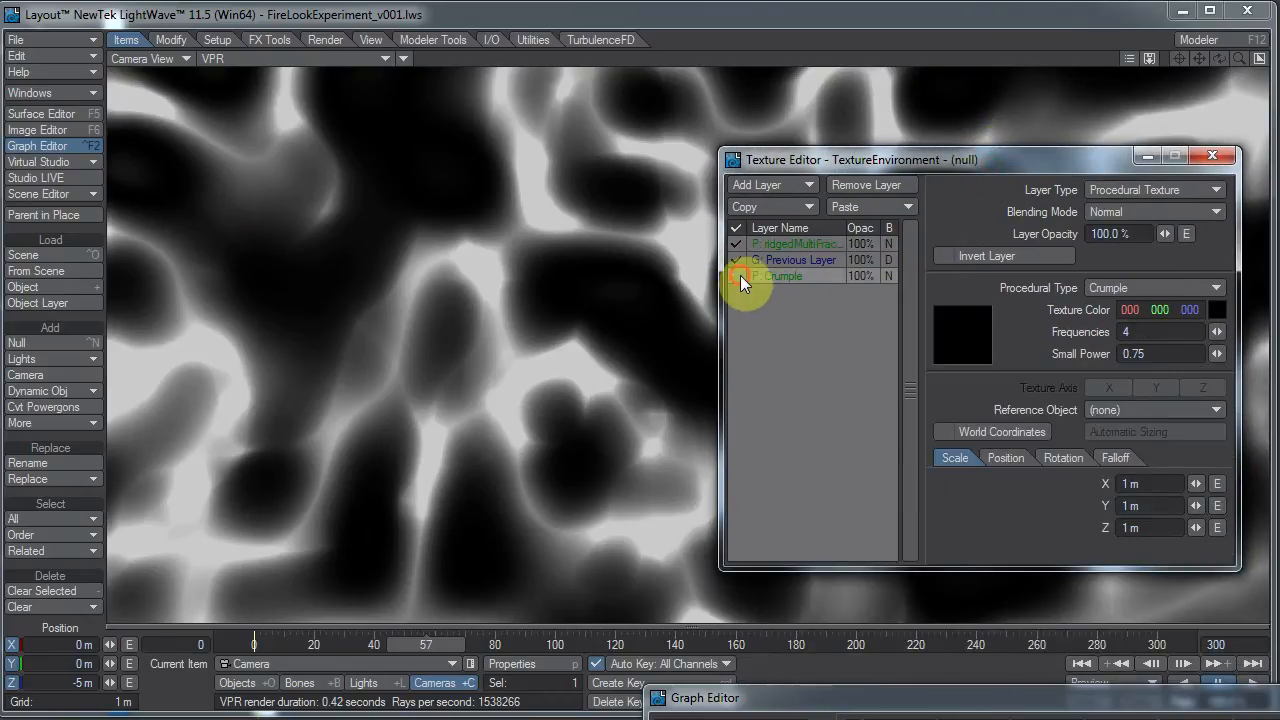
pyautogui.click(800, 260)
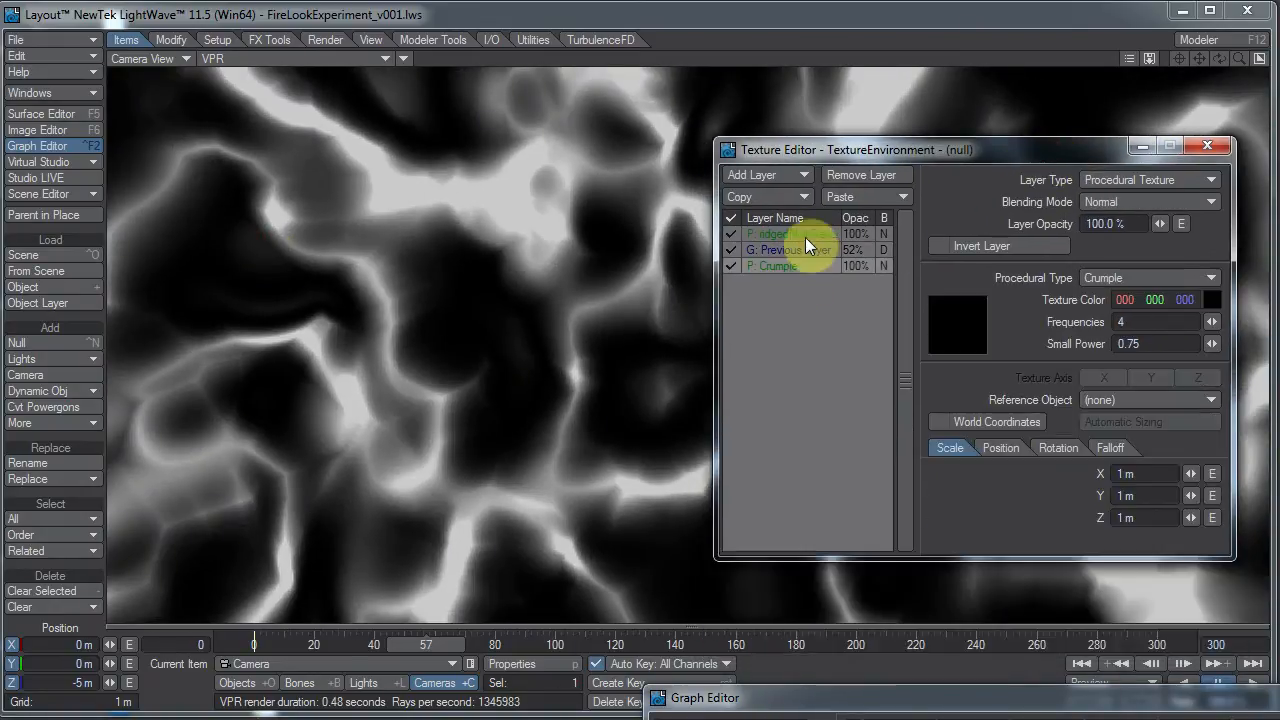
# Step: Key the Ridged Multifractal position to drift (about 1.35 m Y, −697 mm Z) with Linear post behavior
pyautogui.click(788, 250)
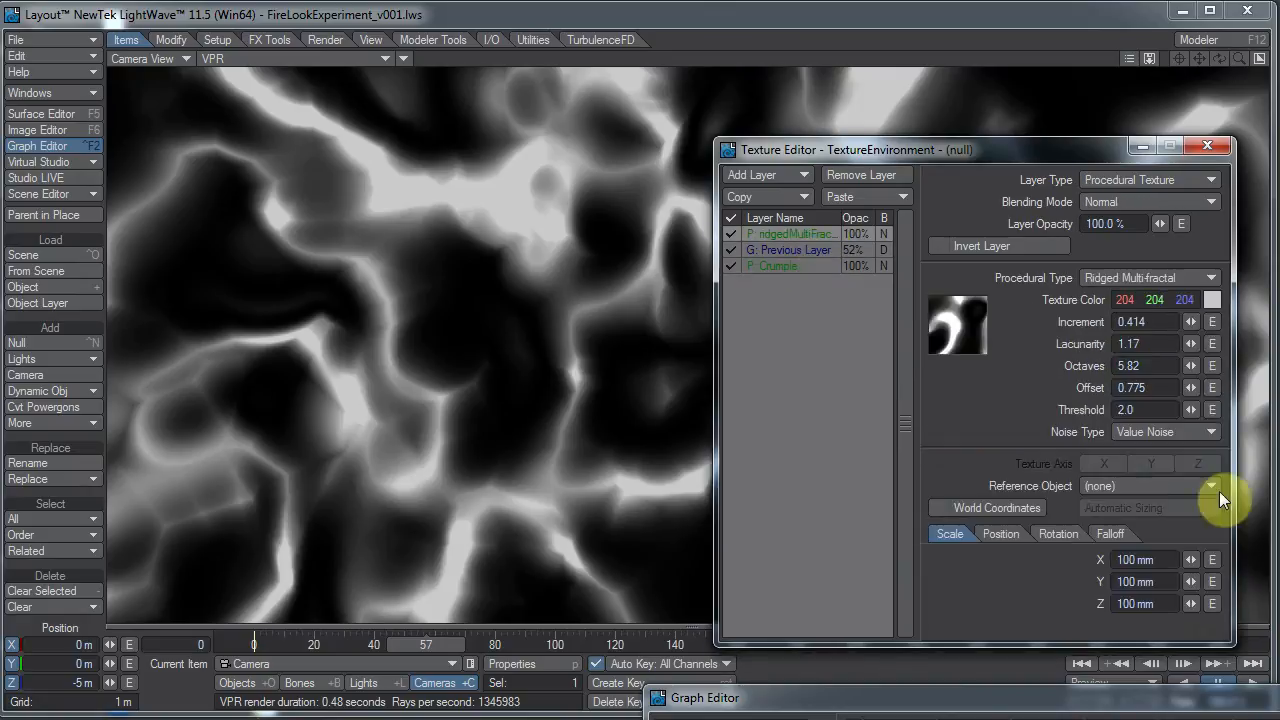
pyautogui.click(1000, 532)
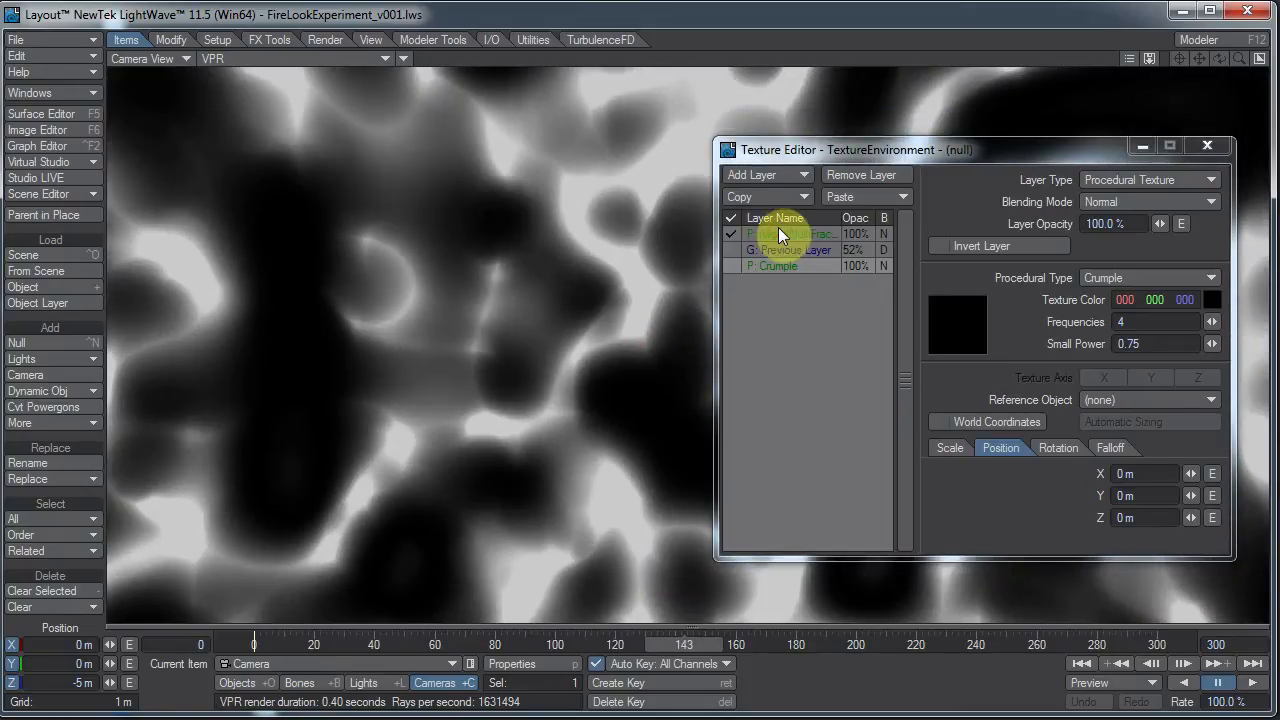
pyautogui.click(36, 146)
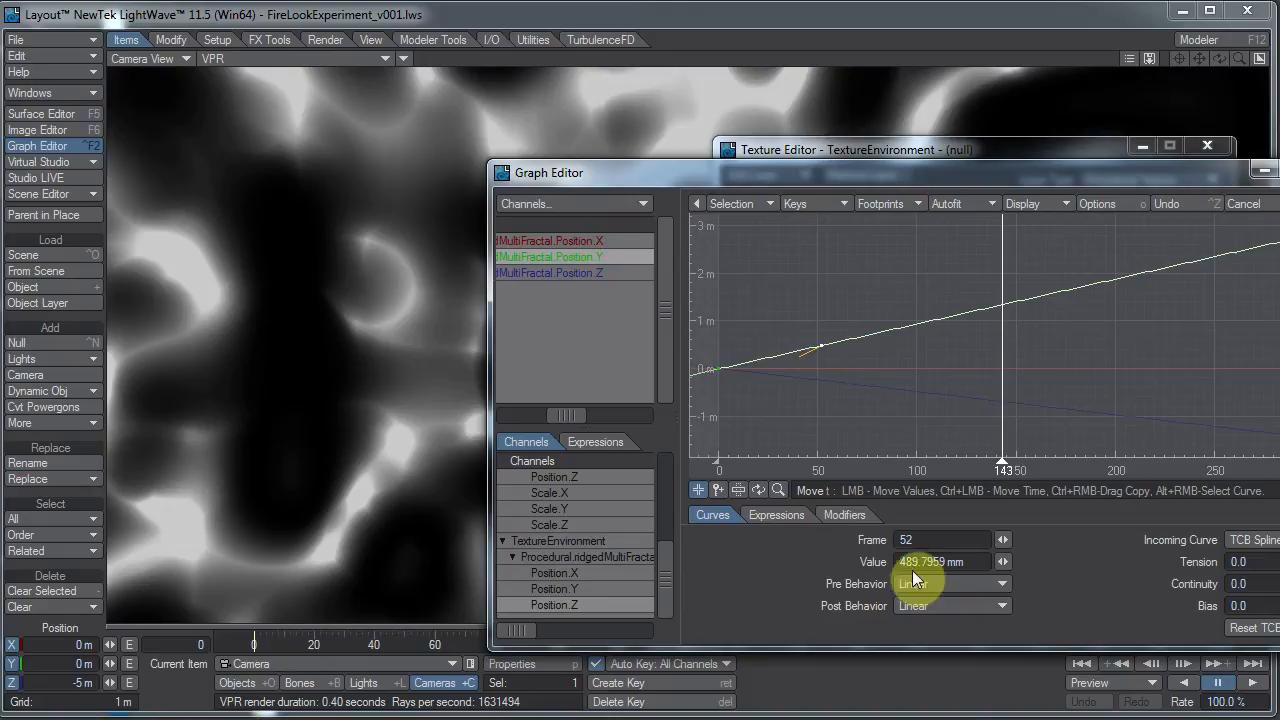
pyautogui.write('300')
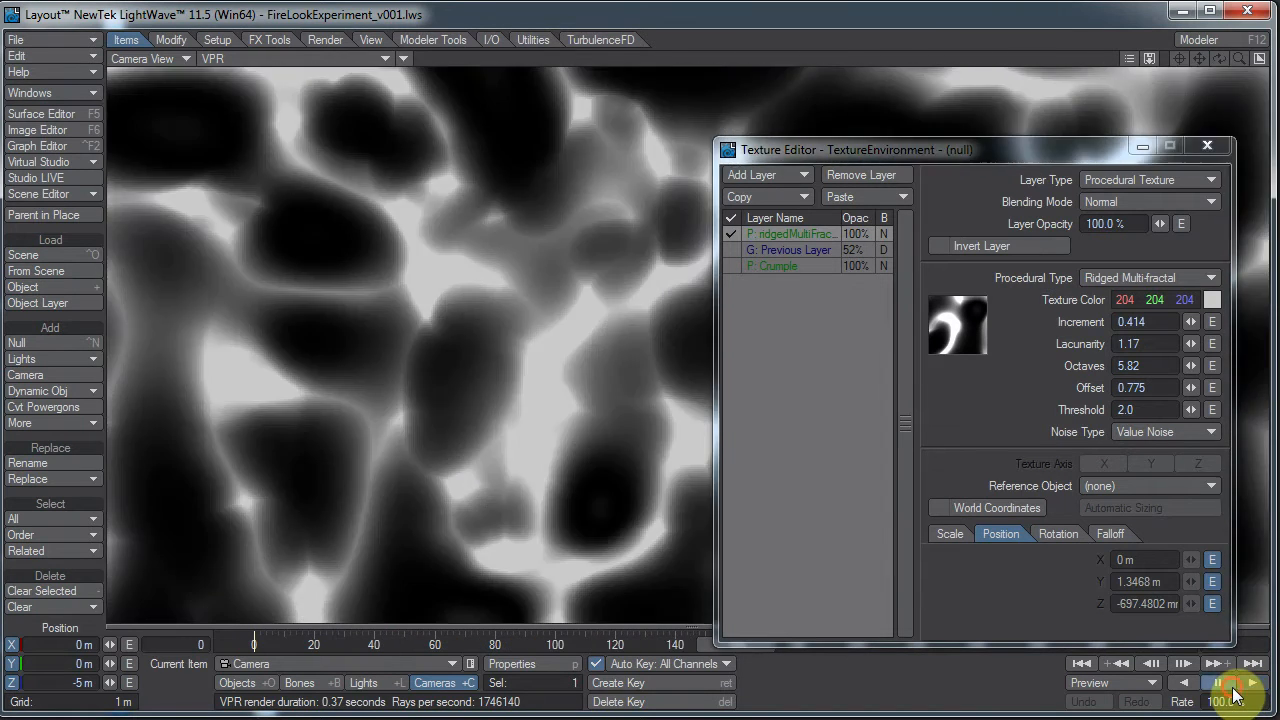
# Step: Key the Crumple layer's first position channel from 0 with Linear pre and post behavior
pyautogui.click(732, 232)
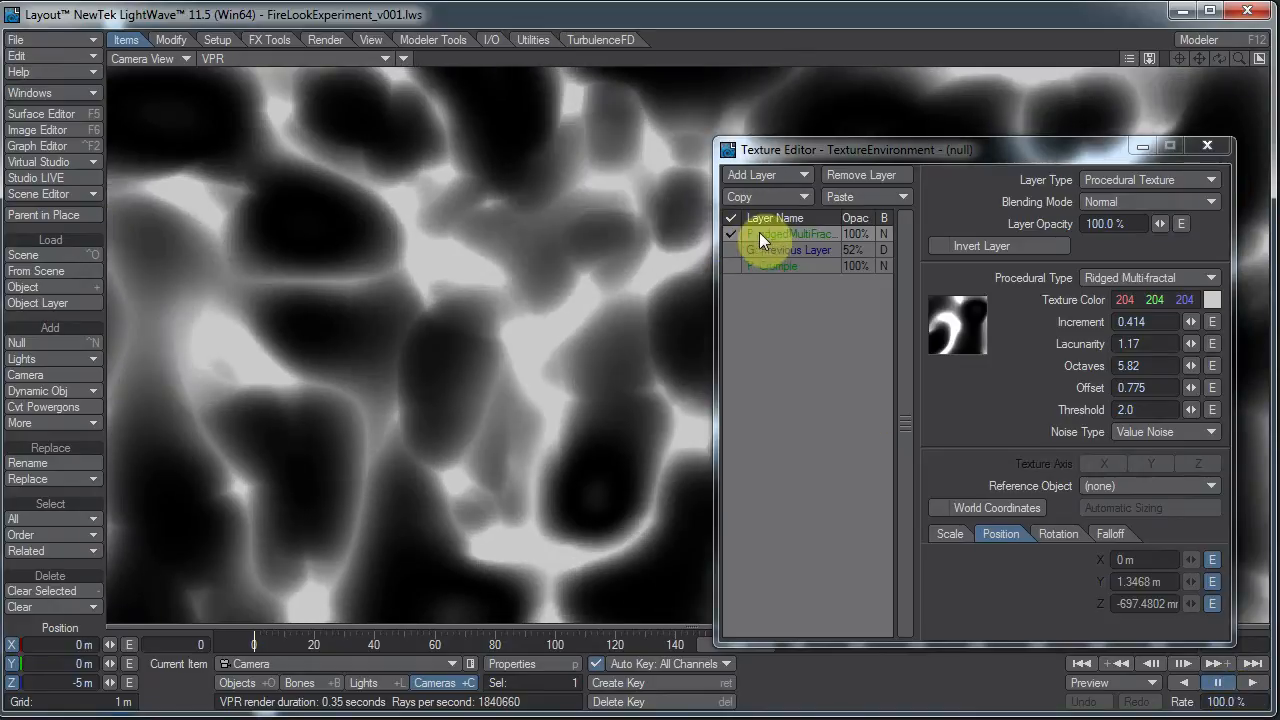
pyautogui.click(790, 248)
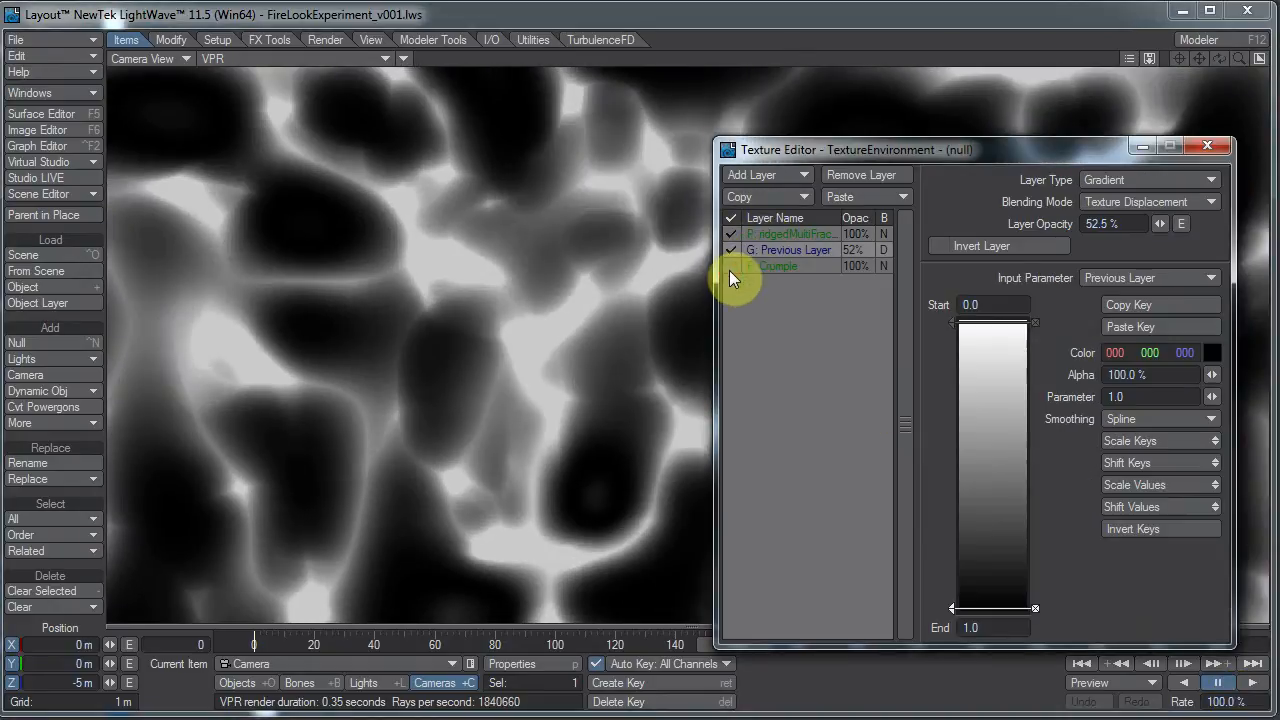
pyautogui.click(778, 264)
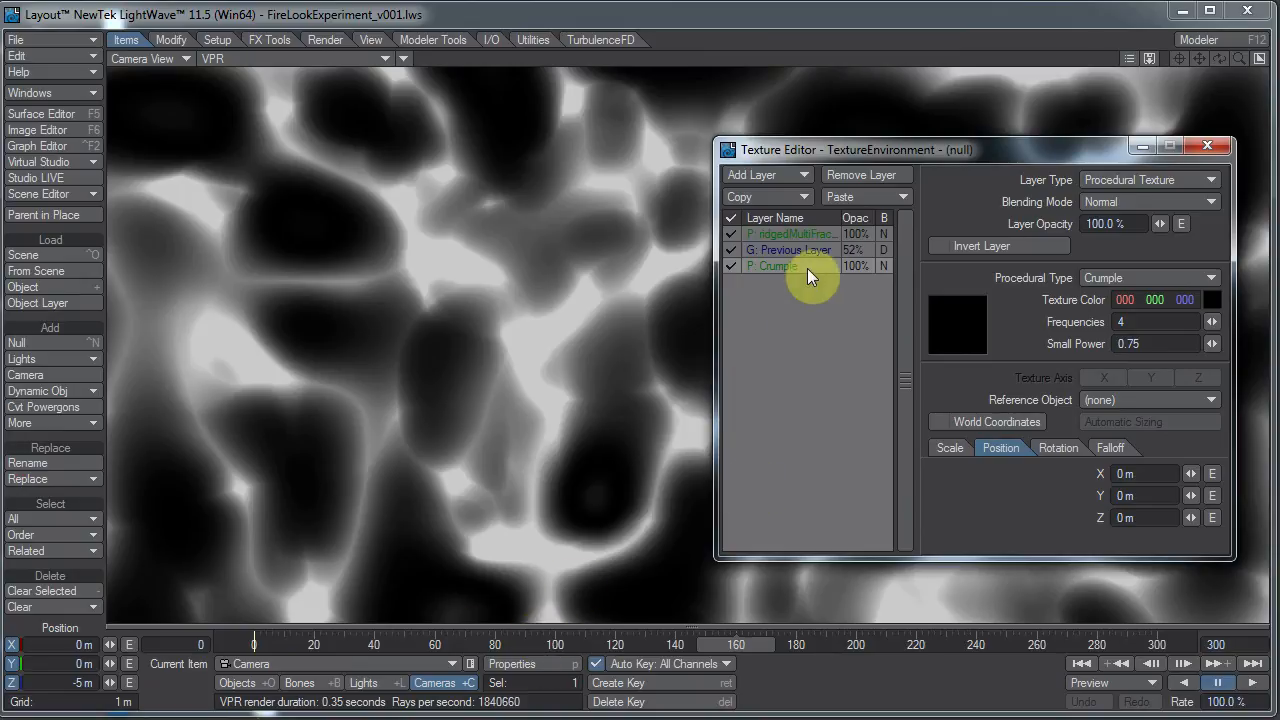
pyautogui.click(788, 248)
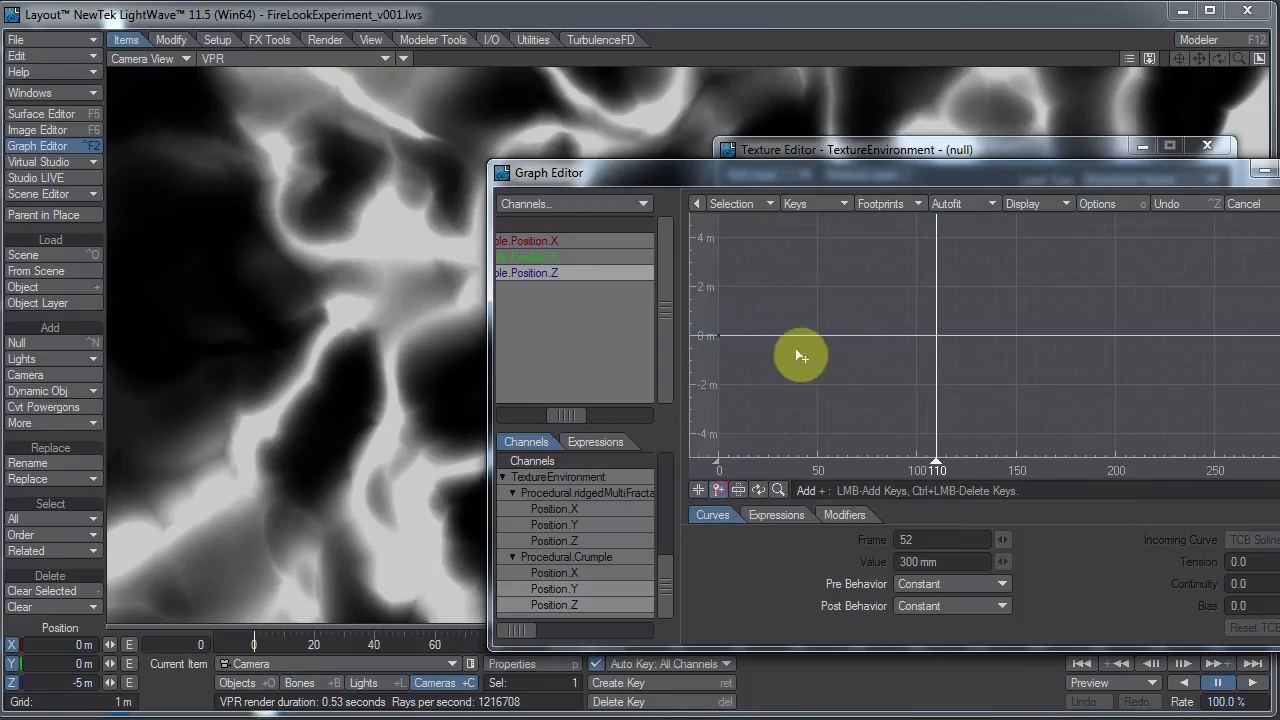
pyautogui.moveTo(800, 356); pyautogui.dragTo(824, 350)
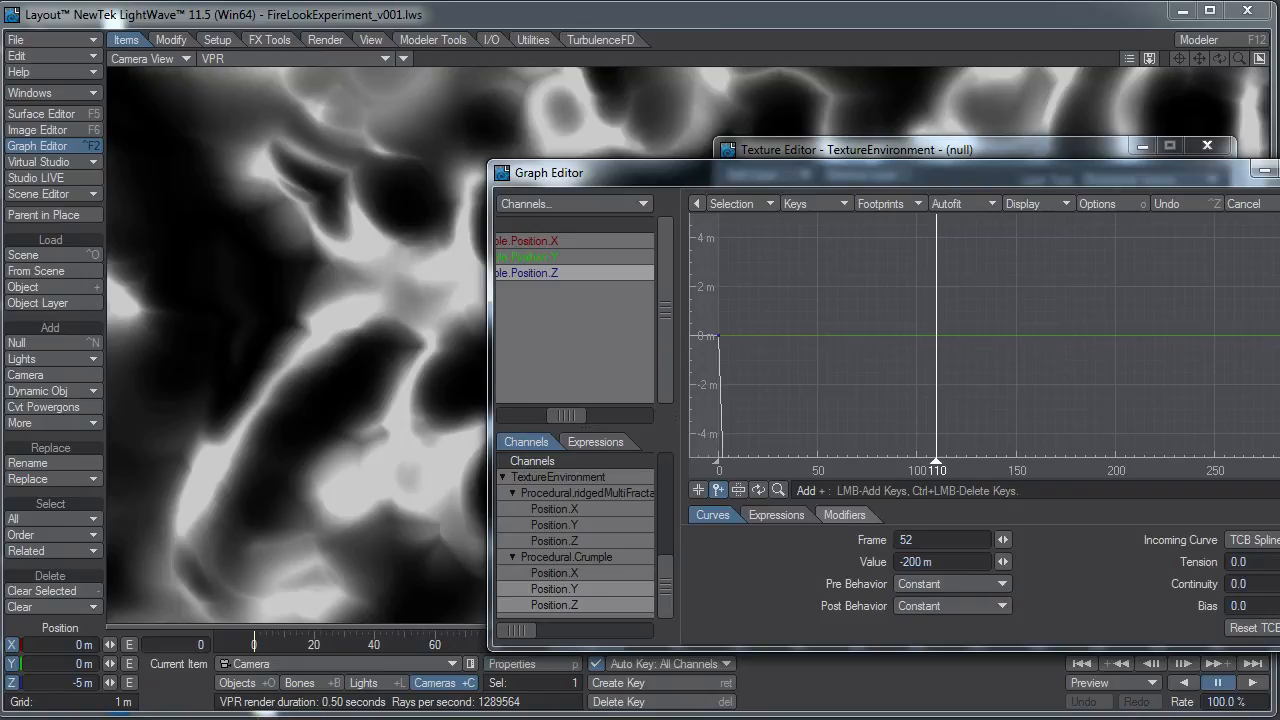
pyautogui.write('0')
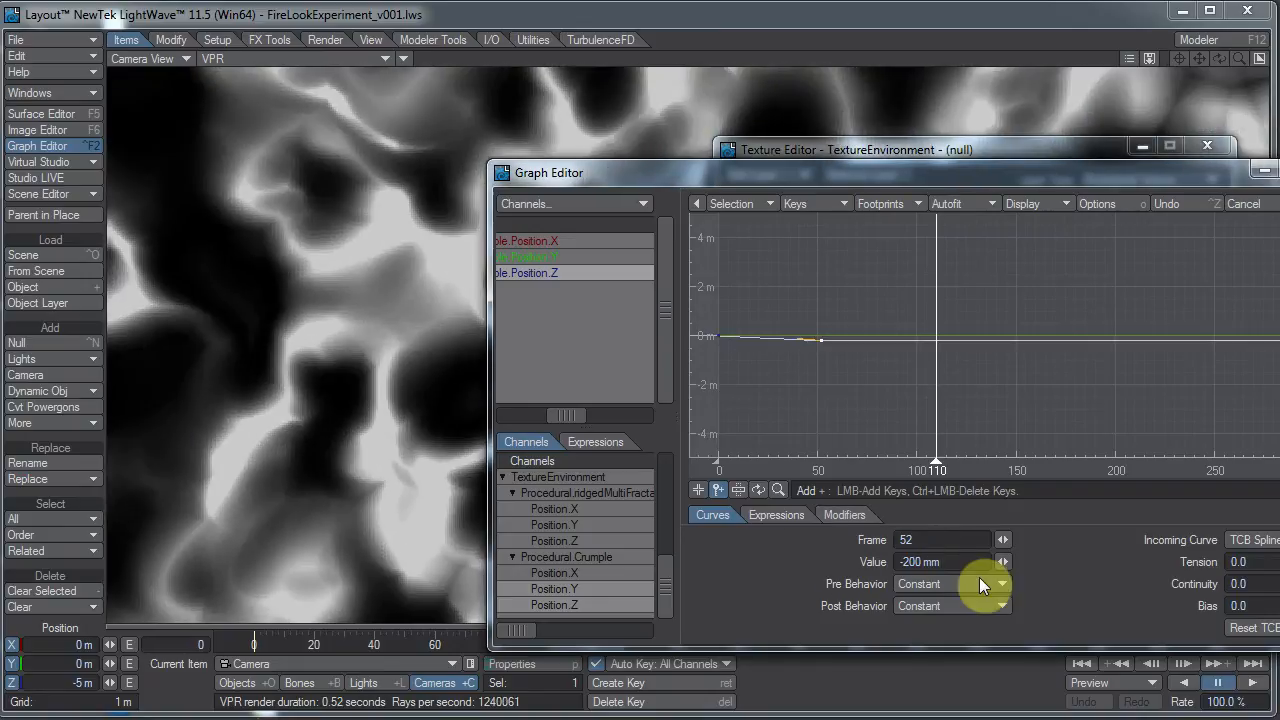
pyautogui.click(918, 584)
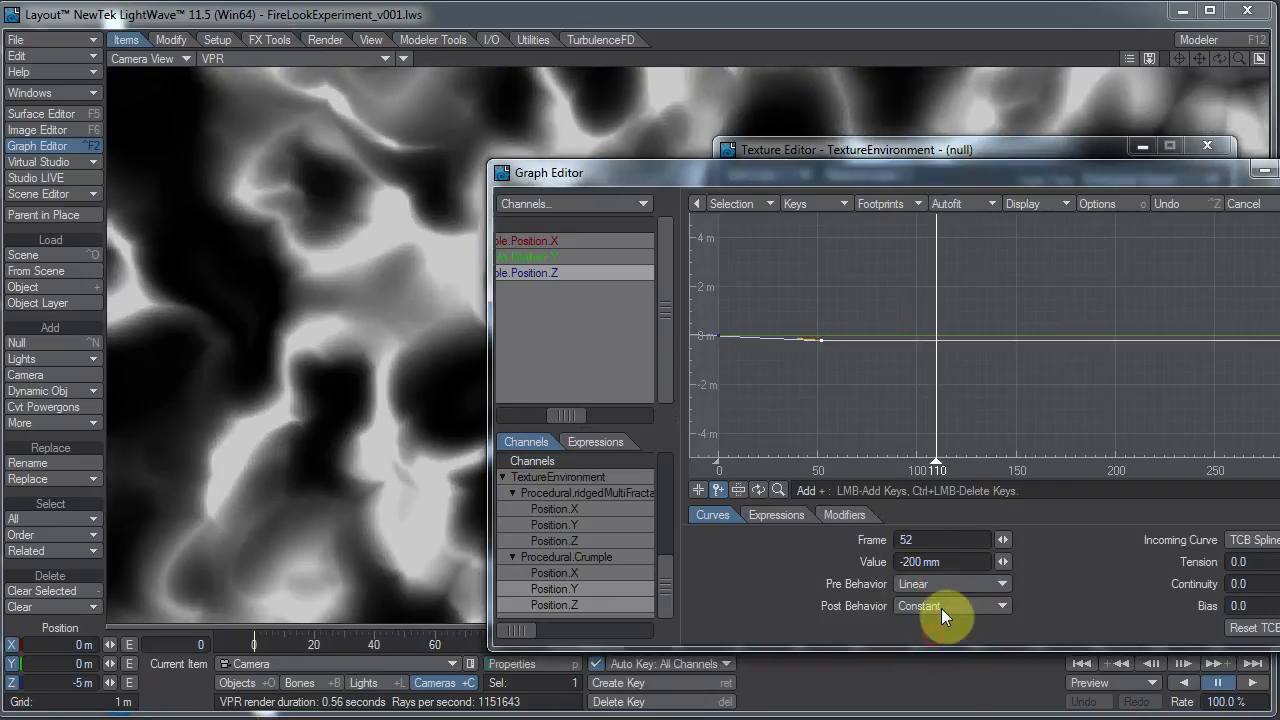
pyautogui.click(948, 606)
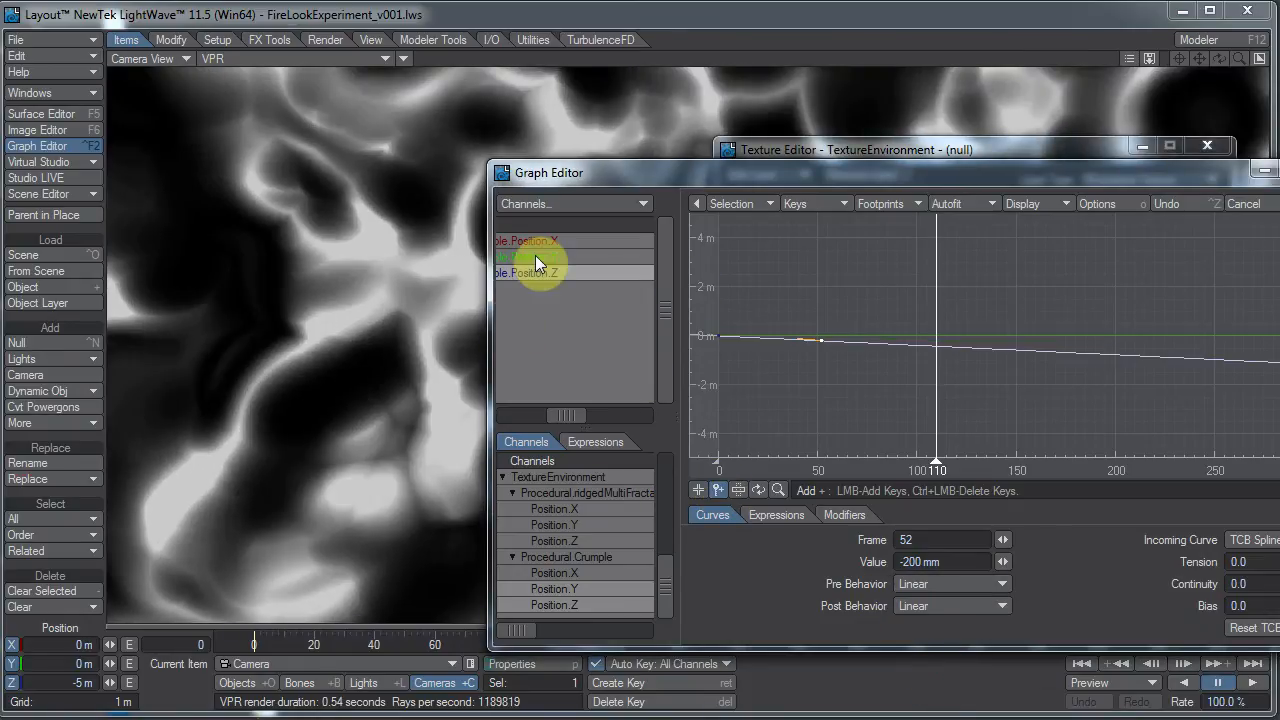
# Step: Key the Crumple Position Y channel to drift about 122 mm, continuing linearly after the key
pyautogui.click(540, 256)
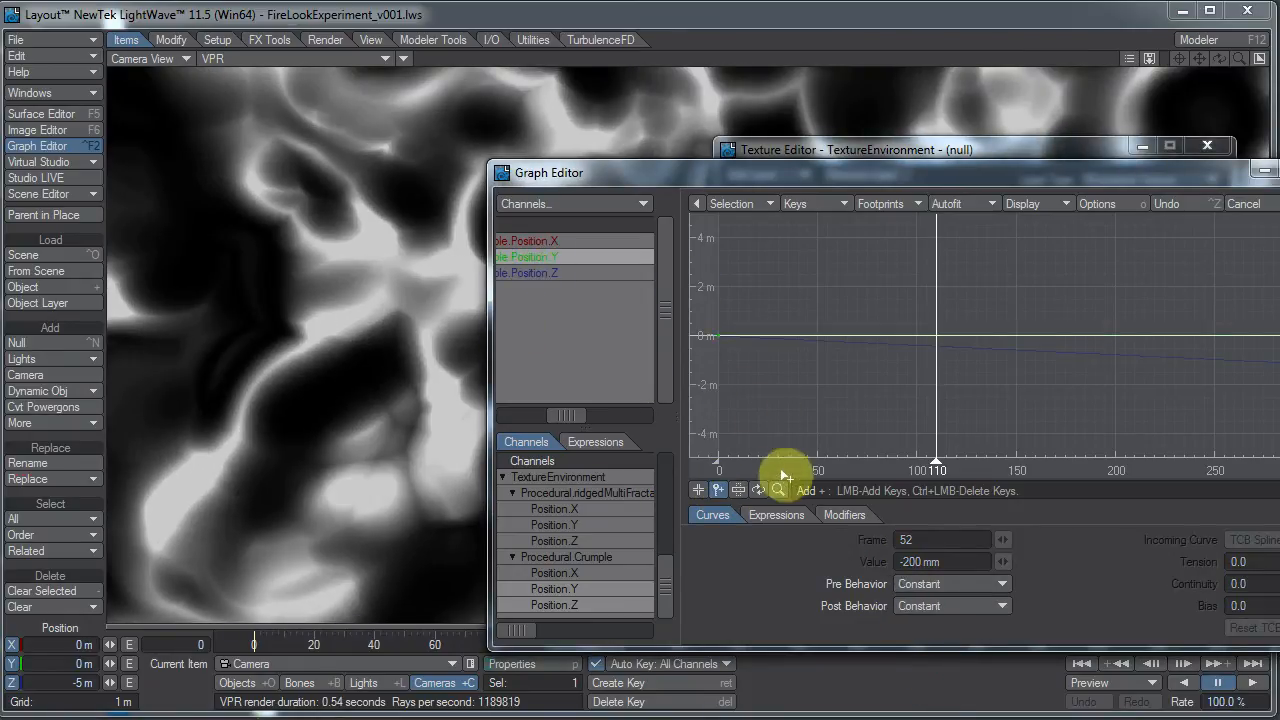
pyautogui.moveTo(784, 476); pyautogui.dragTo(824, 360)
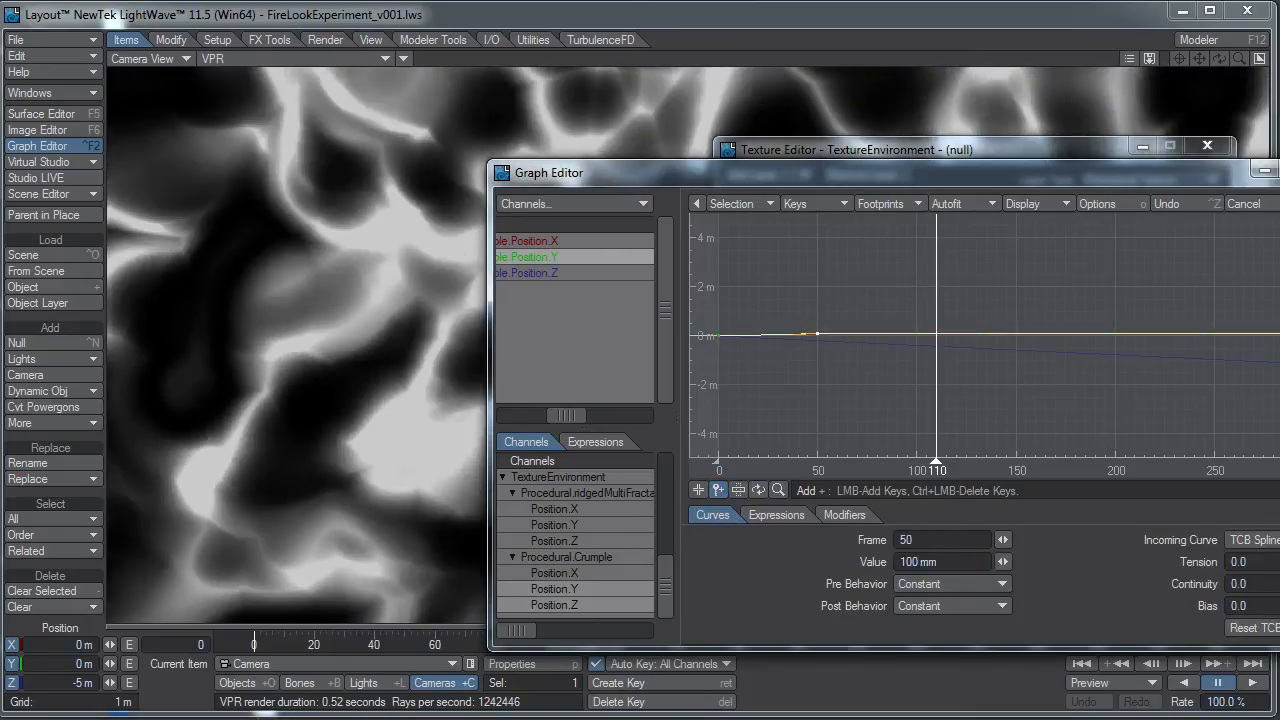
pyautogui.click(952, 604)
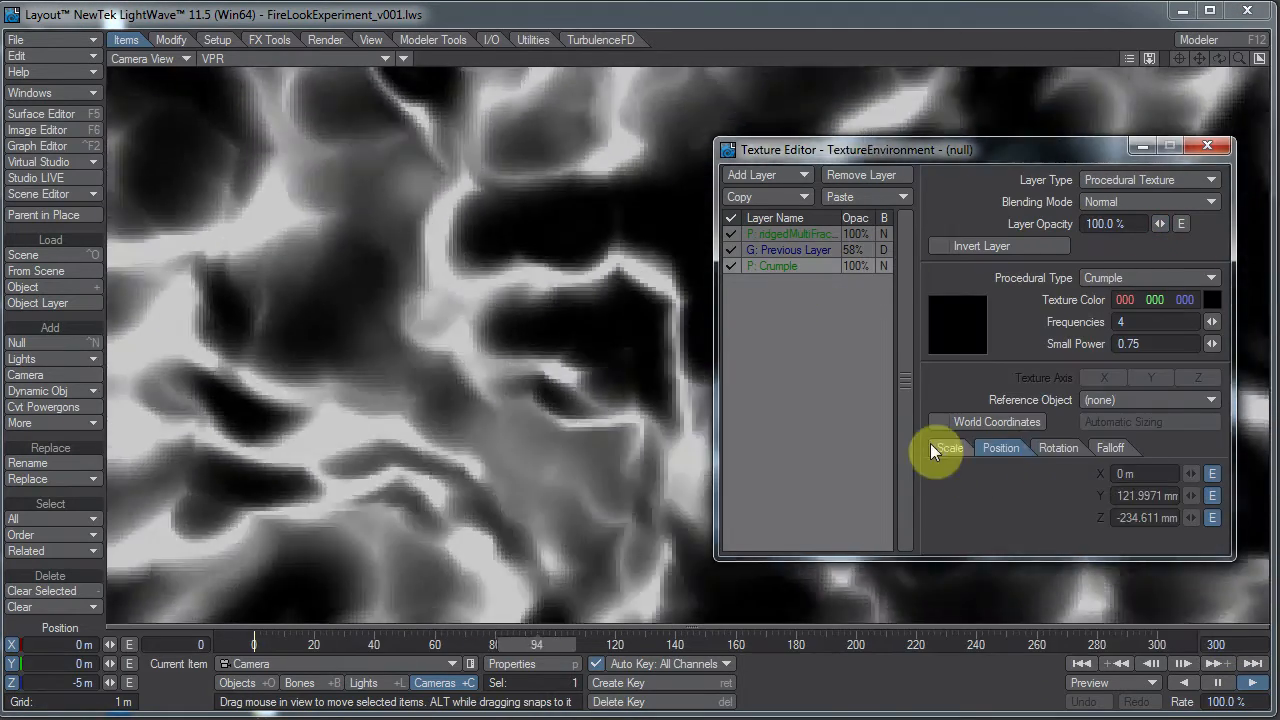
# Step: Shrink the Crumple scale along Z and move the Texture Editor aside to check the render
pyautogui.click(1000, 448)
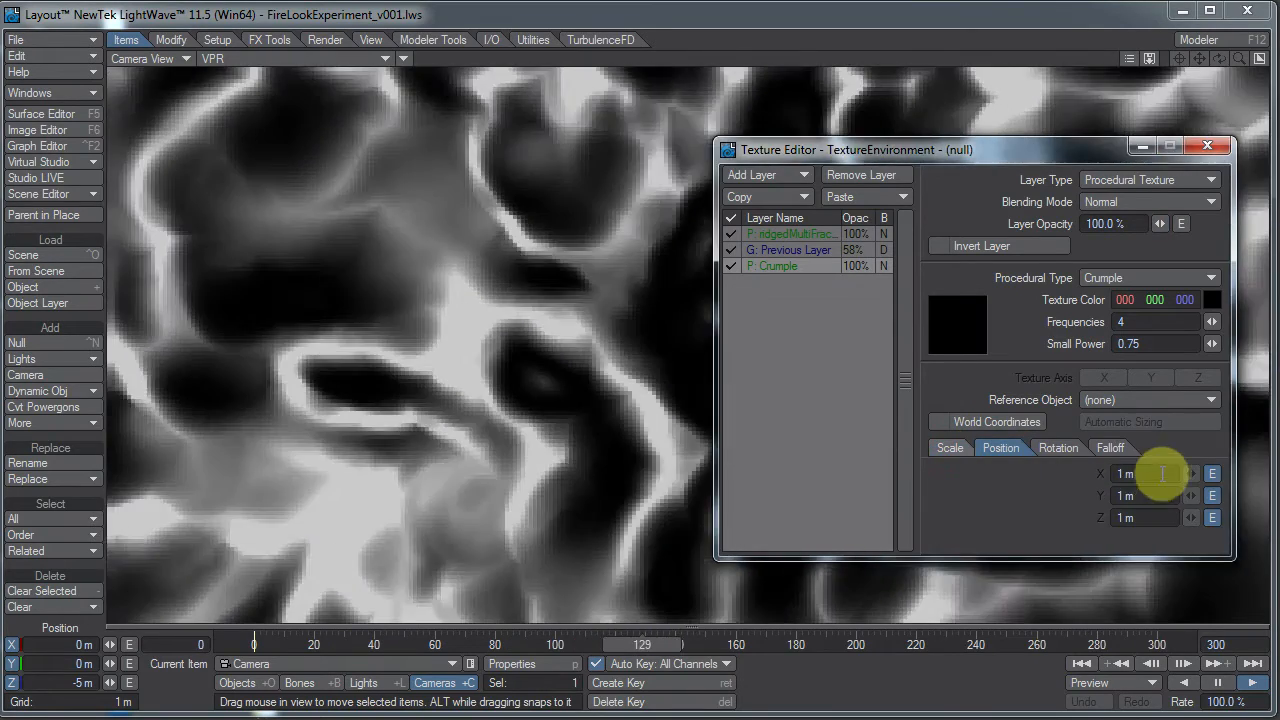
pyautogui.click(948, 448)
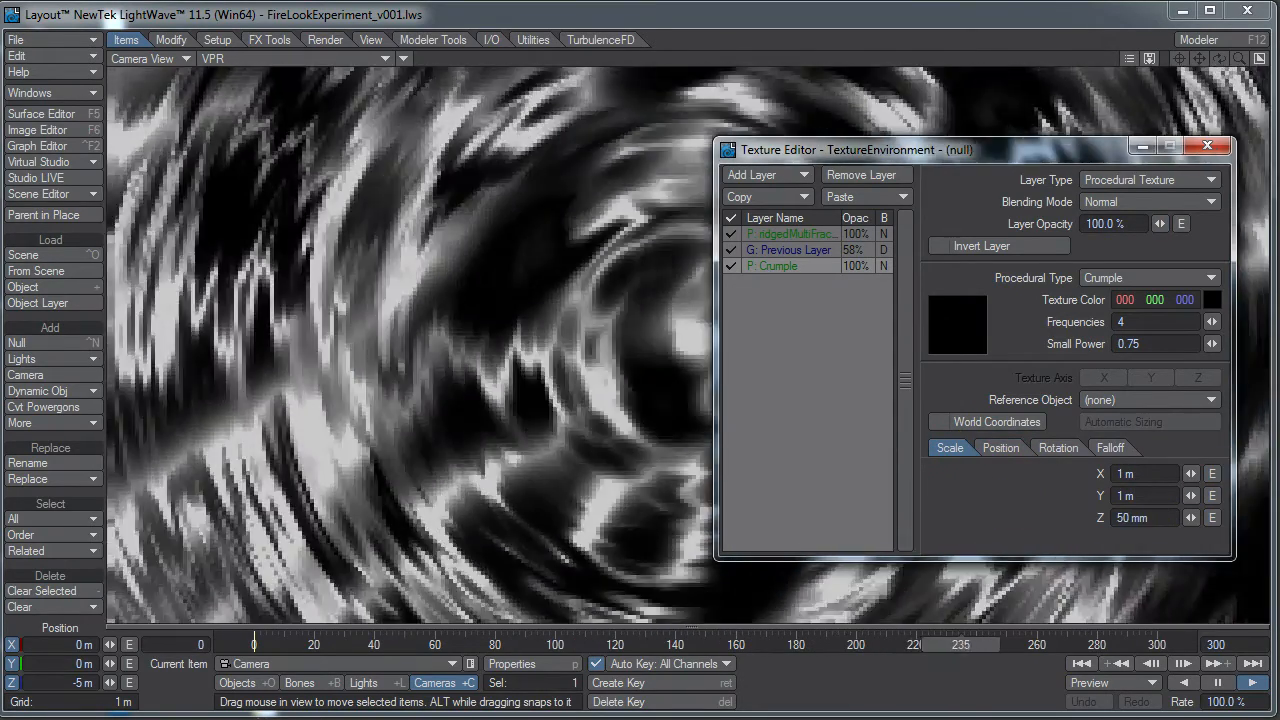
pyautogui.click(1140, 516)
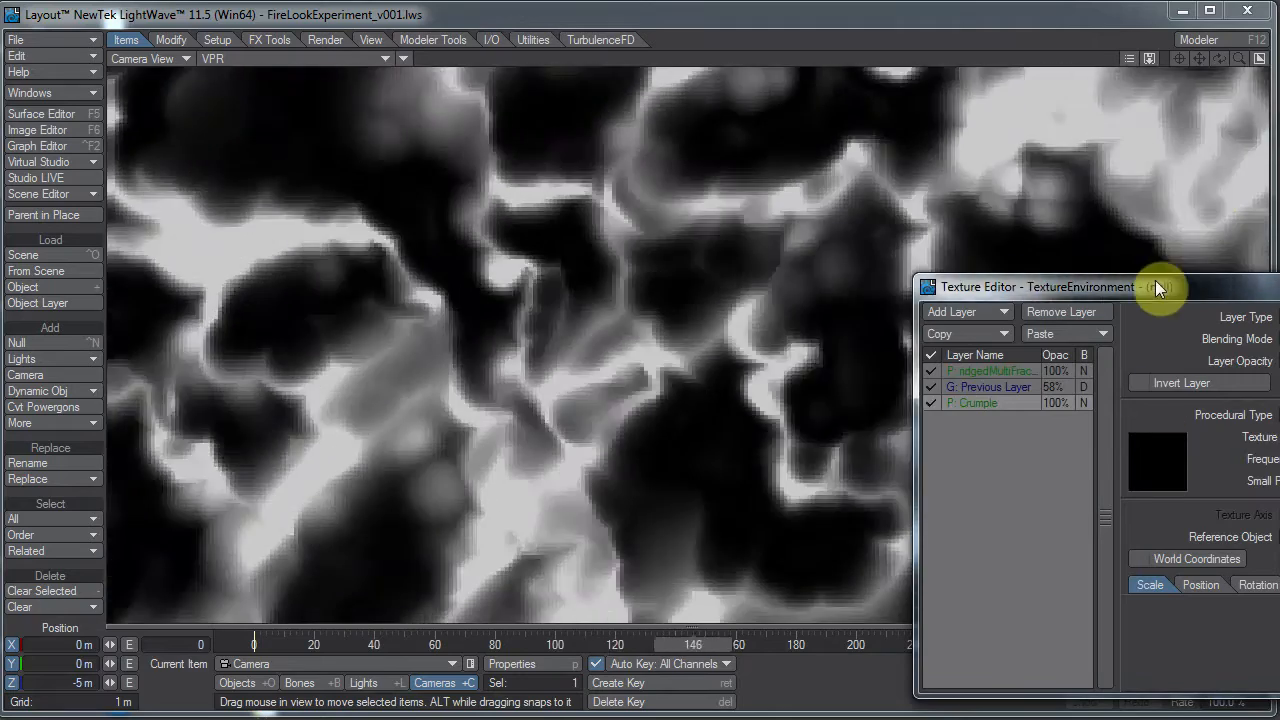
pyautogui.moveTo(1160, 288); pyautogui.dragTo(790, 600)
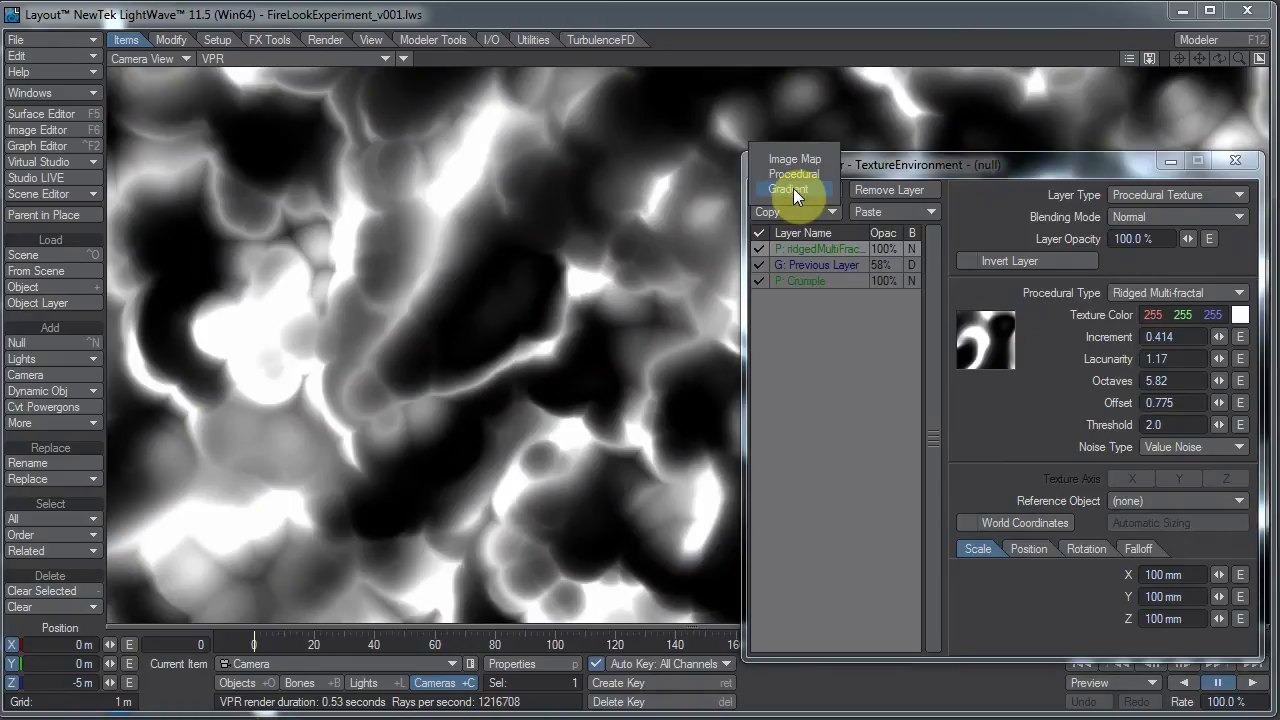
# Step: Add a Previous Layer gradient with dark red and yellow key colours for a fiery tint
pyautogui.click(788, 188)
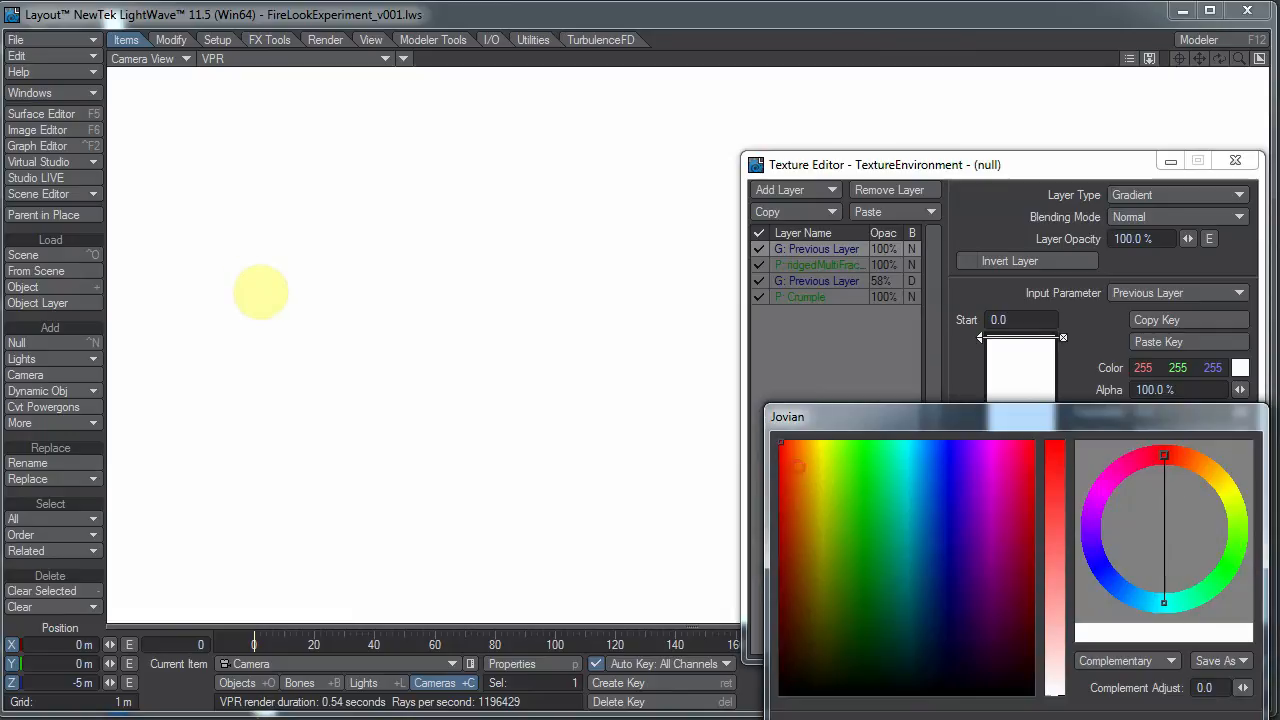
pyautogui.click(784, 564)
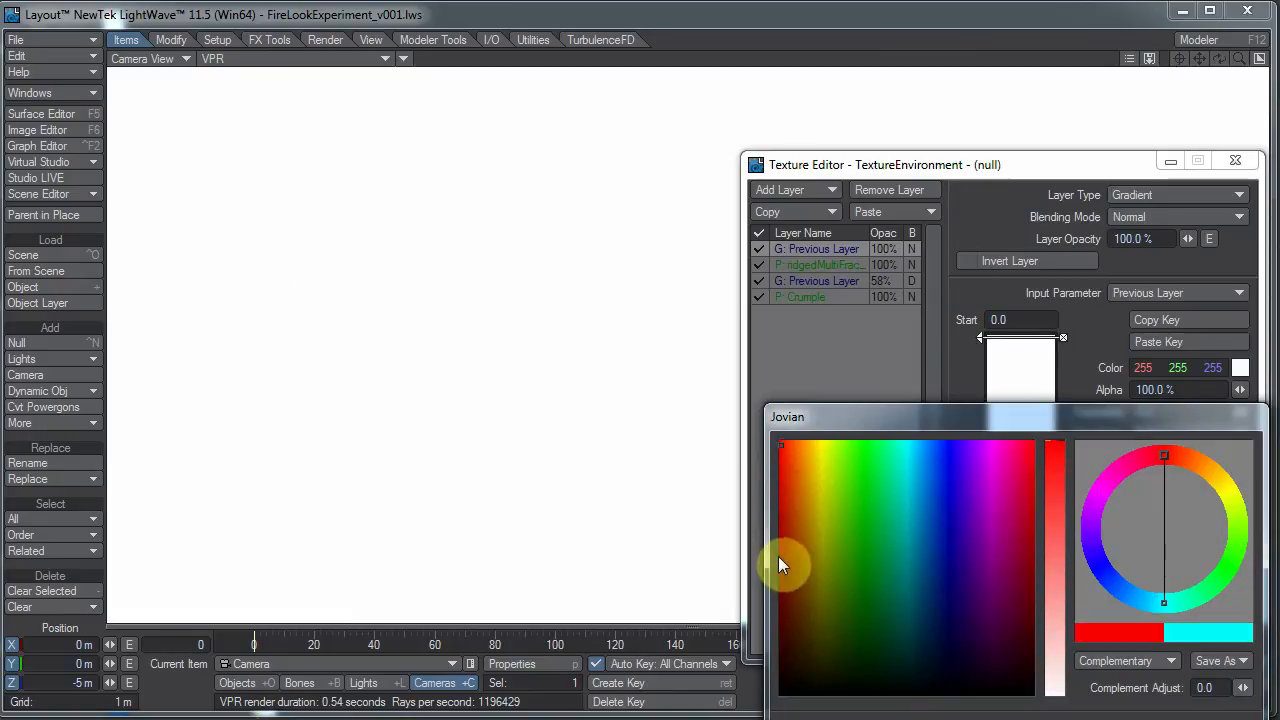
pyautogui.click(784, 564)
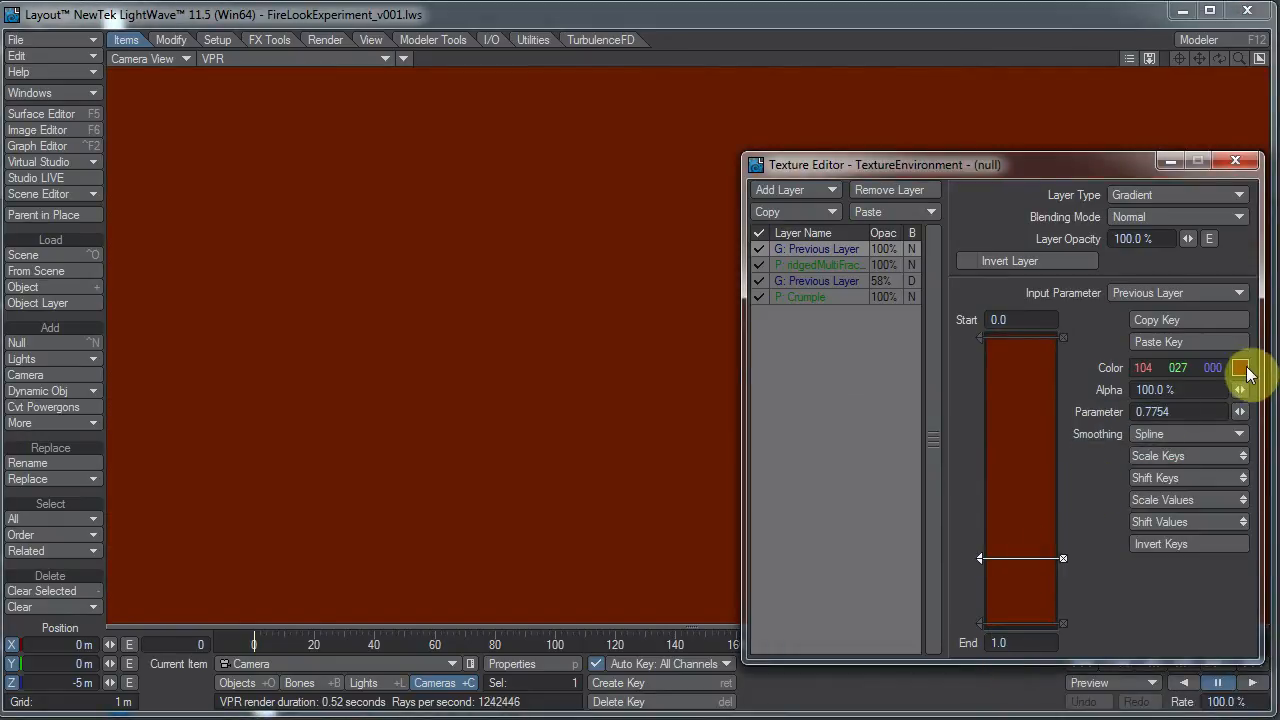
pyautogui.click(1242, 368)
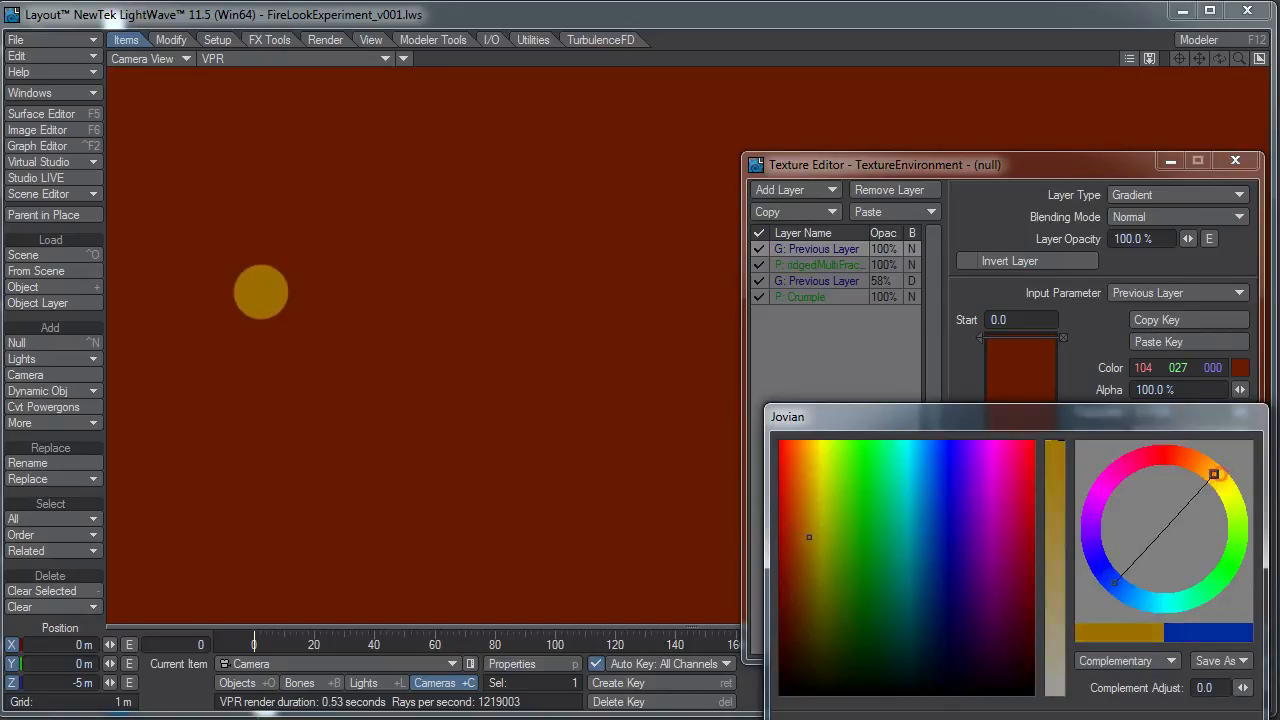
pyautogui.click(810, 458)
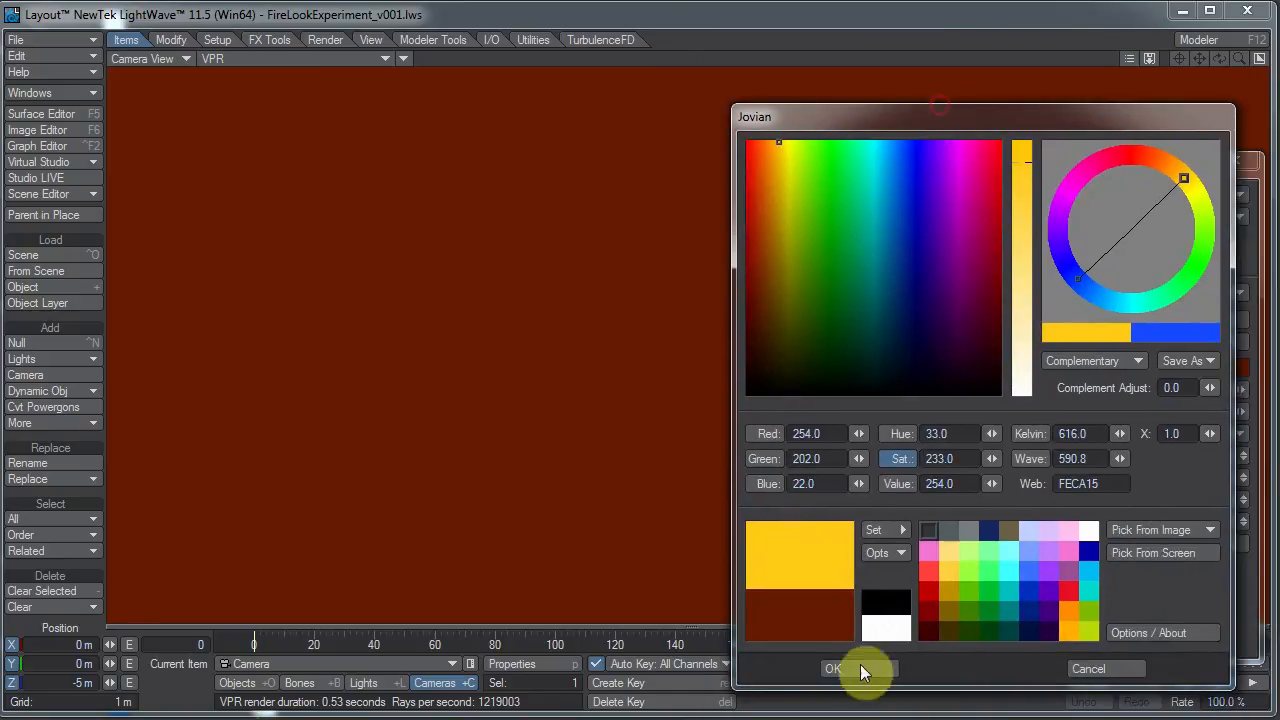
pyautogui.click(832, 668)
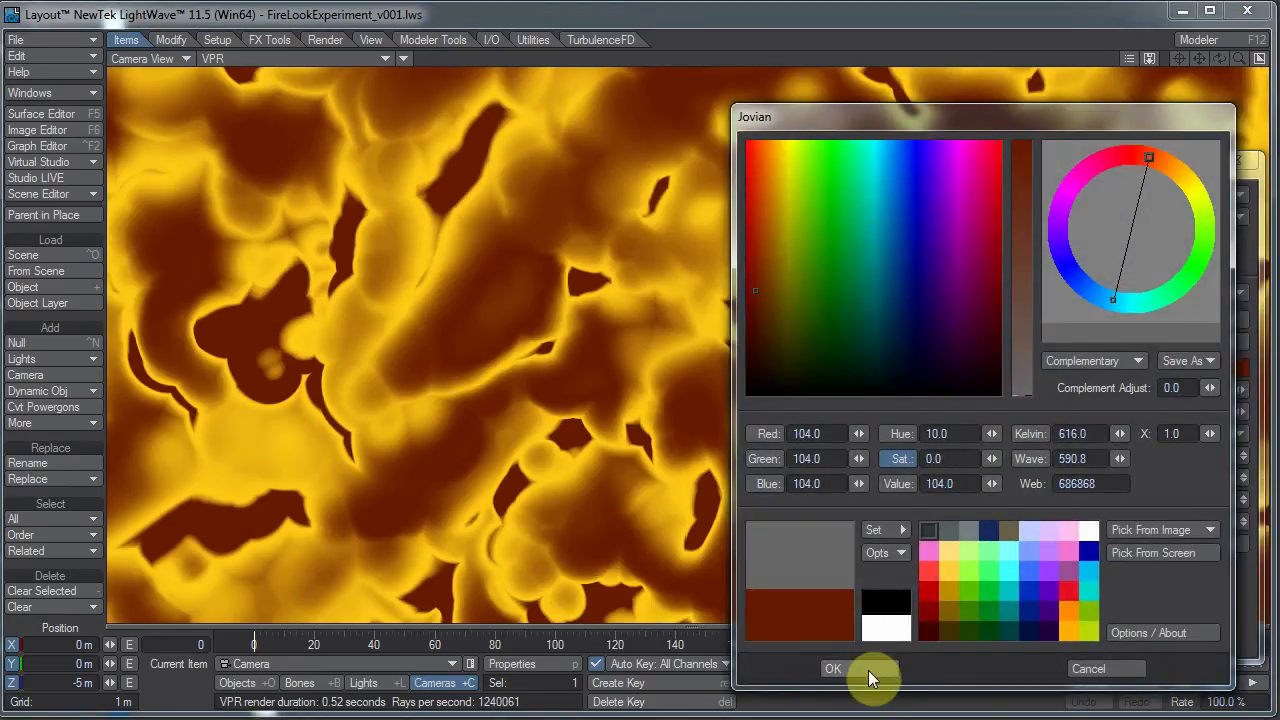
pyautogui.click(832, 668)
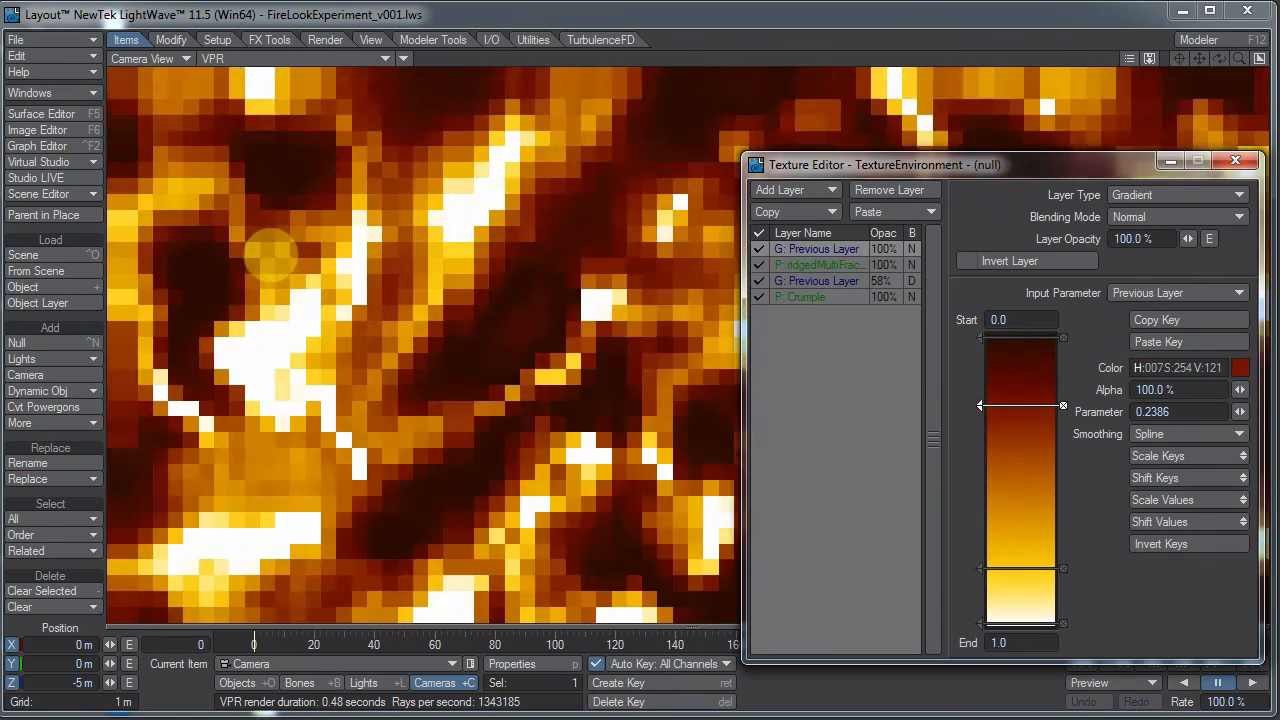
# Step: Move the yellow key further down and the dark red key to the gradient start
pyautogui.moveTo(980, 404); pyautogui.dragTo(980, 536)
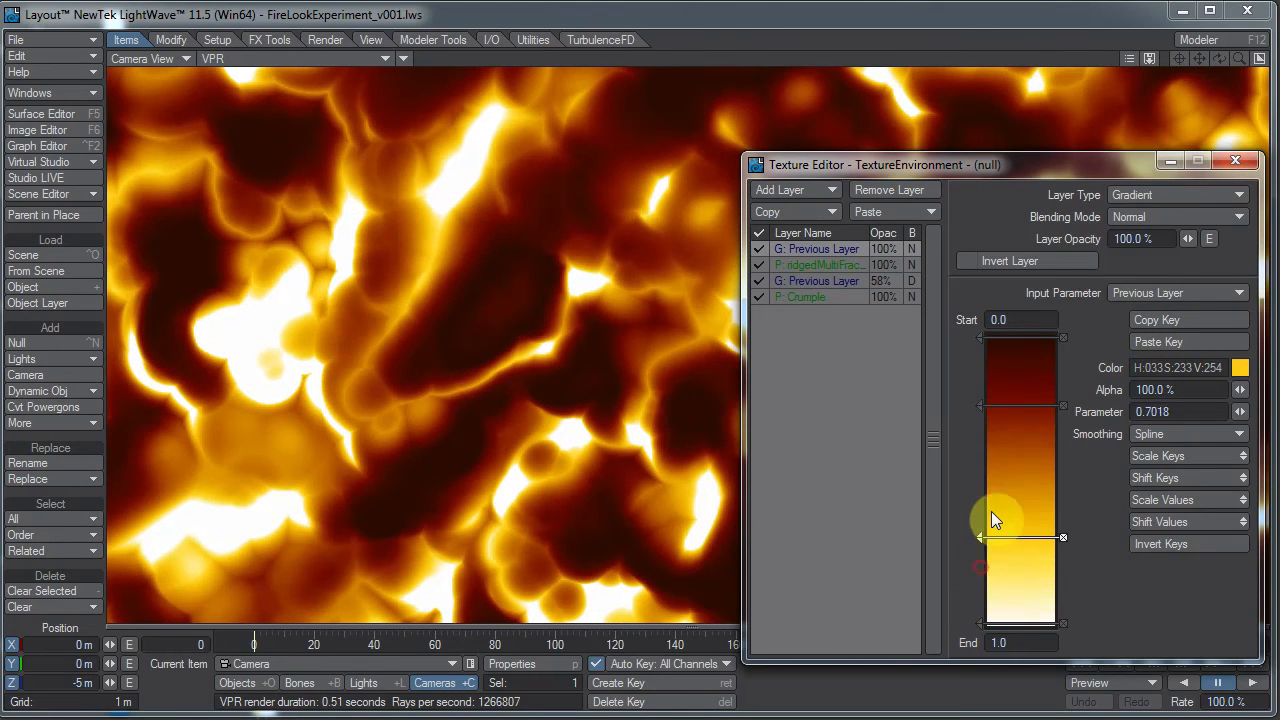
pyautogui.moveTo(996, 520); pyautogui.dragTo(990, 414)
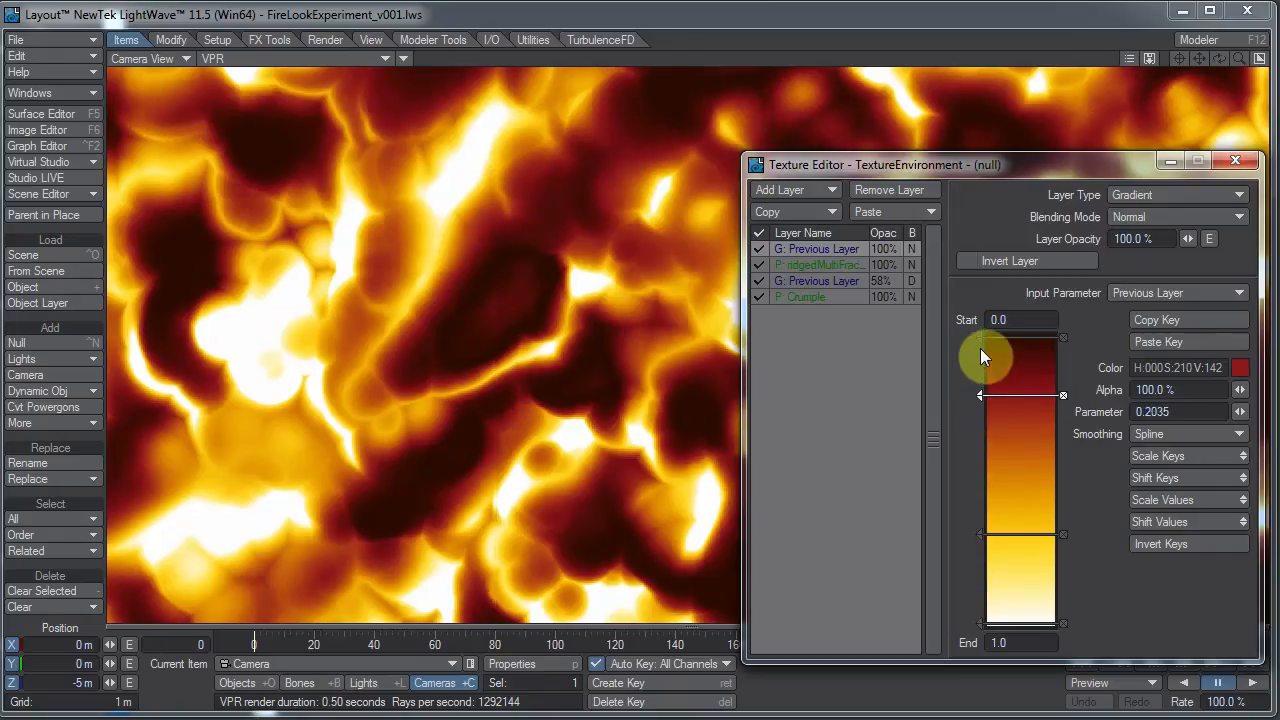
pyautogui.moveTo(984, 364); pyautogui.dragTo(982, 336)
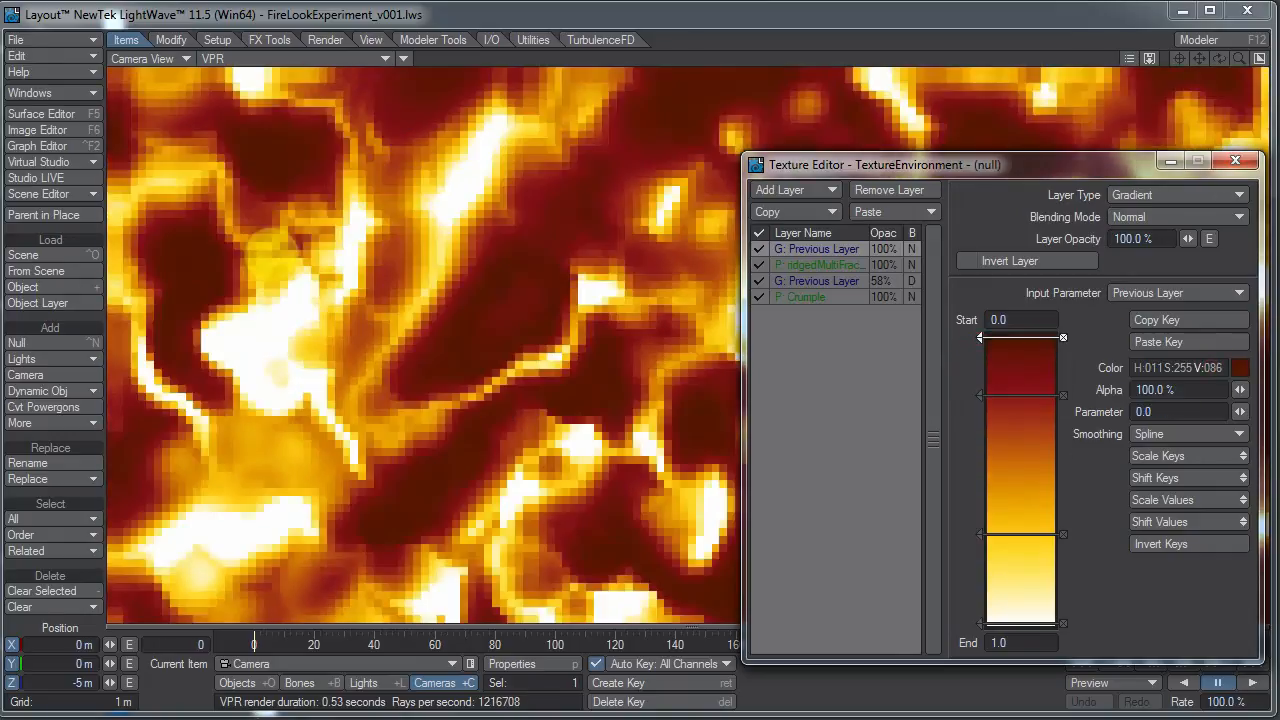